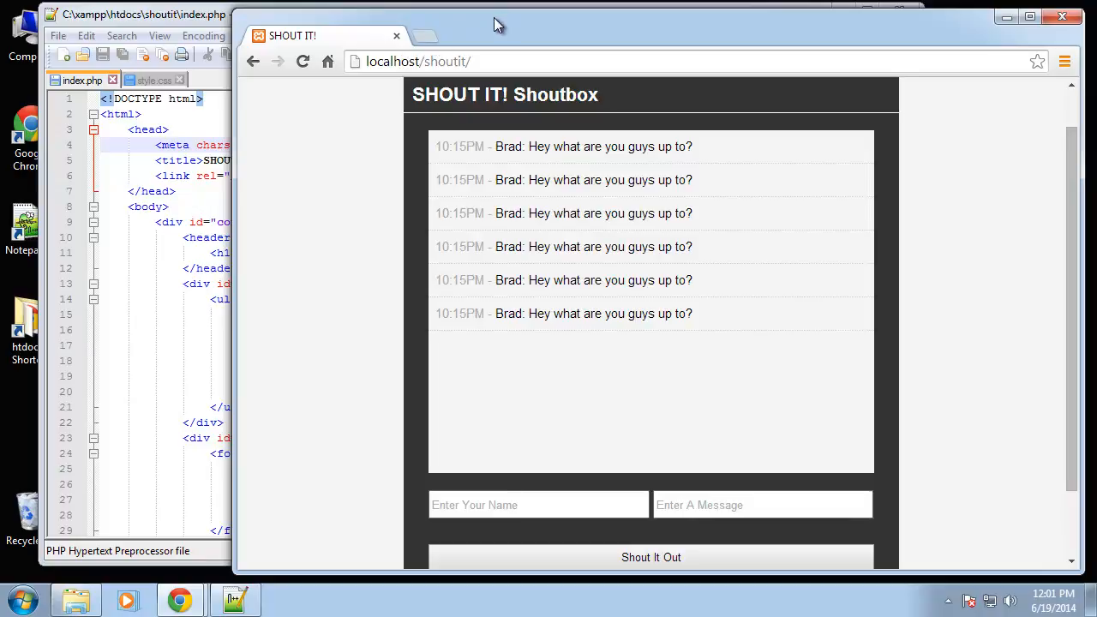
Navigate a new tab to the local phpMyAdmin login page via localhost
{"action": "left_click", "coordinate": [418, 34]}
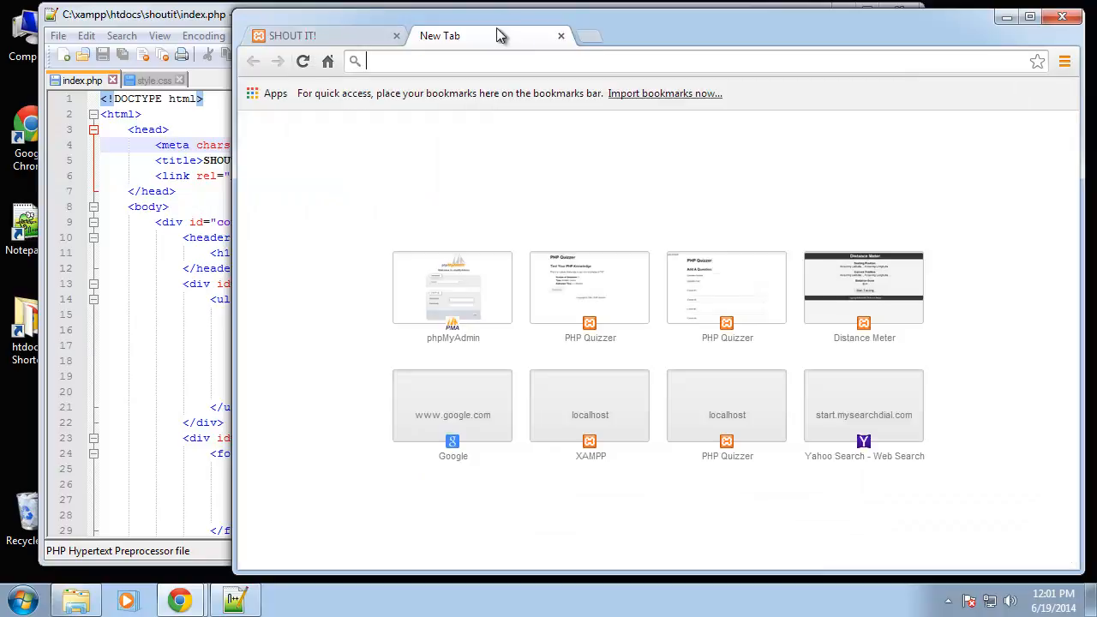
{"action": "mouse_move", "coordinate": [768, 216]}
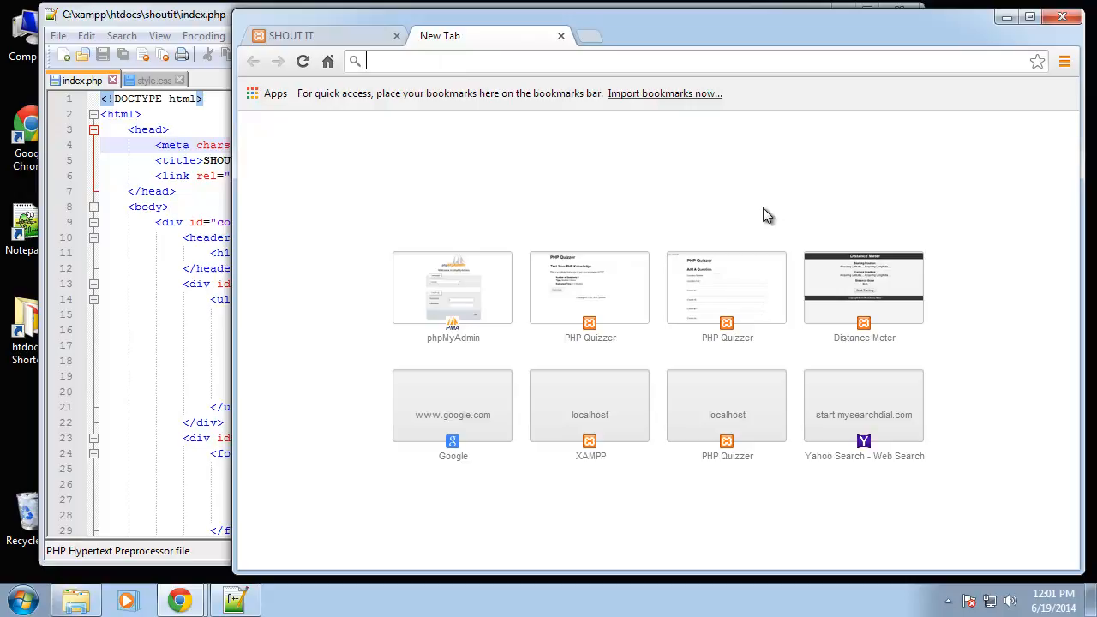
{"action": "type", "text": "localhost"}
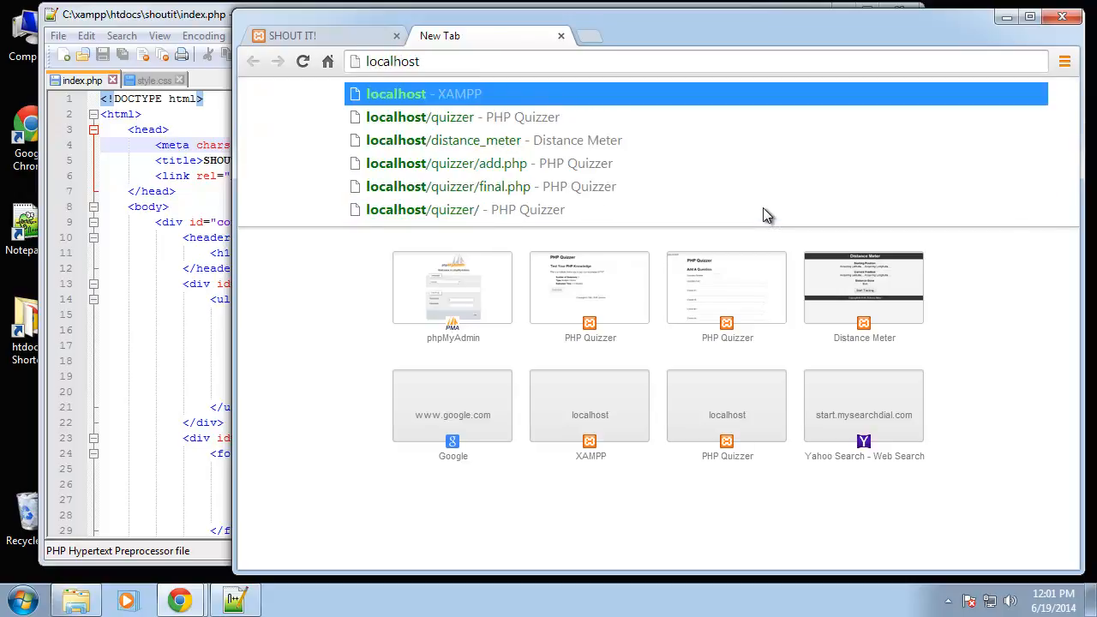
{"action": "left_click", "coordinate": [453, 288]}
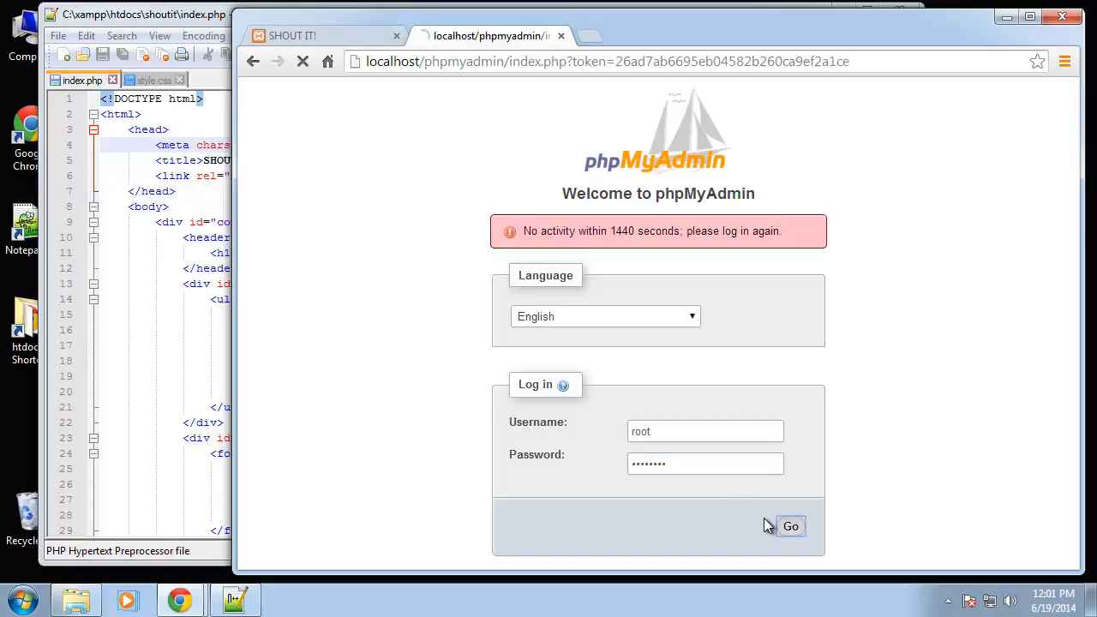
Log in, create the database shoutit from the Databases page and enter it
{"action": "left_click", "coordinate": [791, 526]}
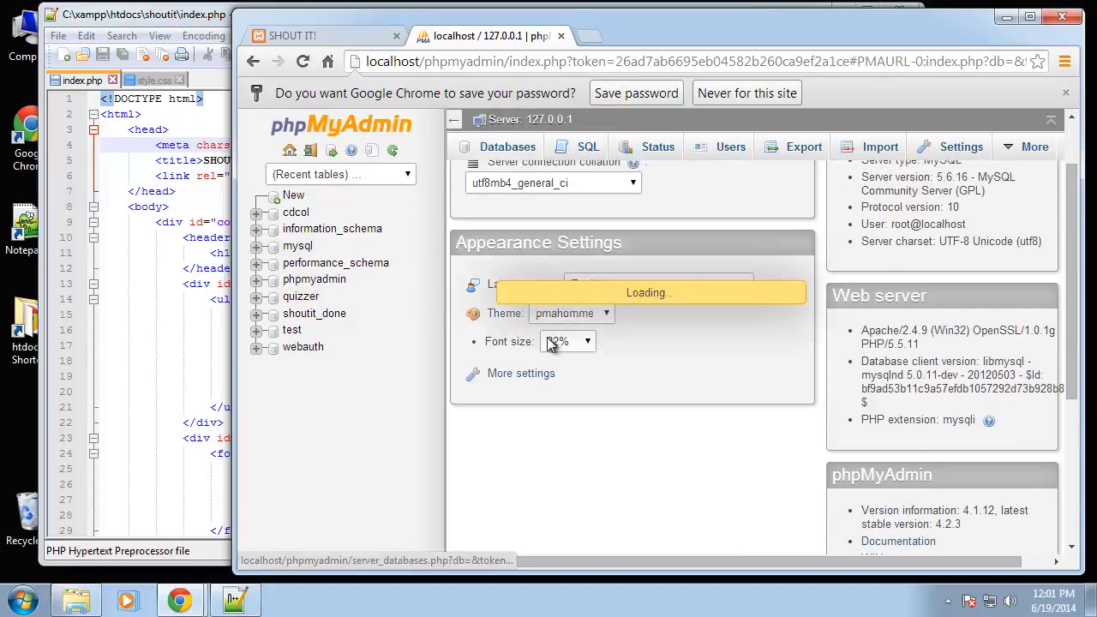
{"action": "left_click", "coordinate": [507, 148]}
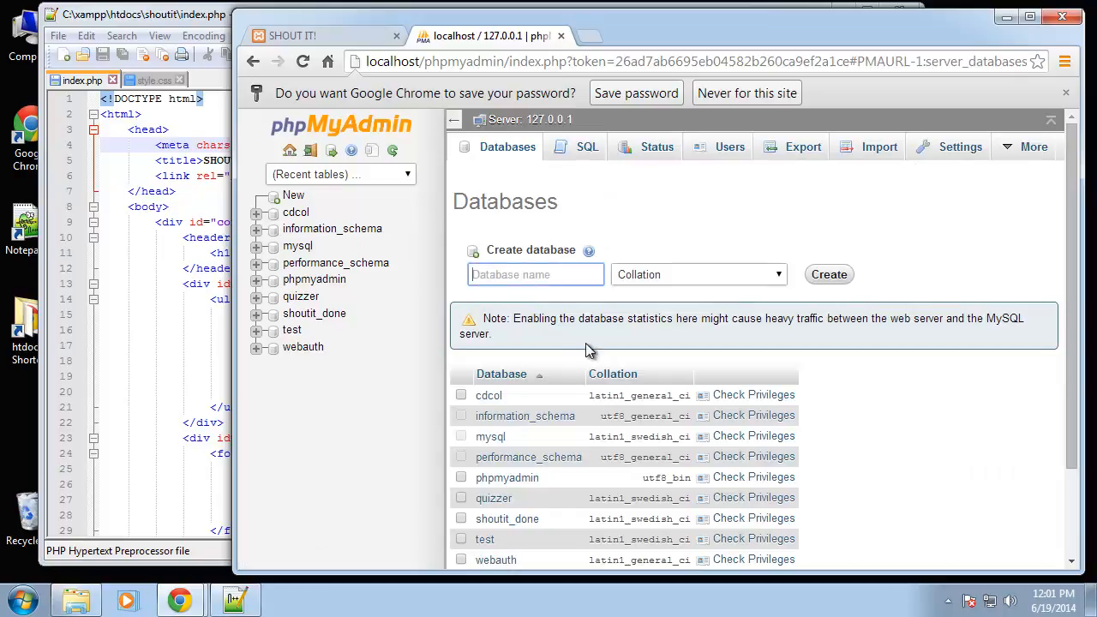
{"action": "type", "text": "shout"}
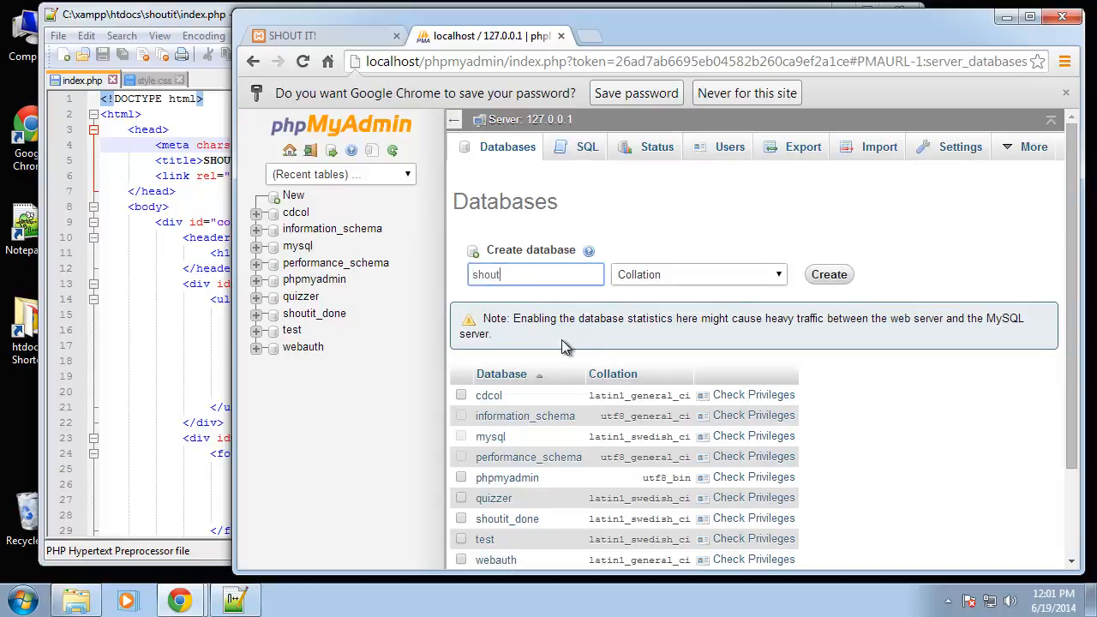
{"action": "left_click", "coordinate": [829, 274]}
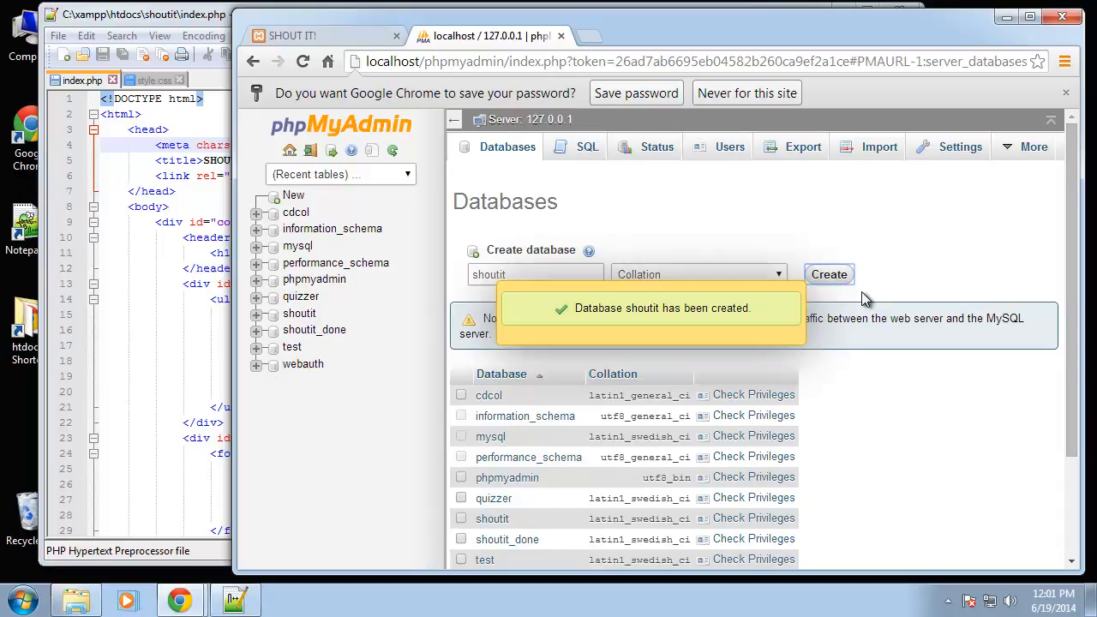
{"action": "left_click", "coordinate": [491, 386]}
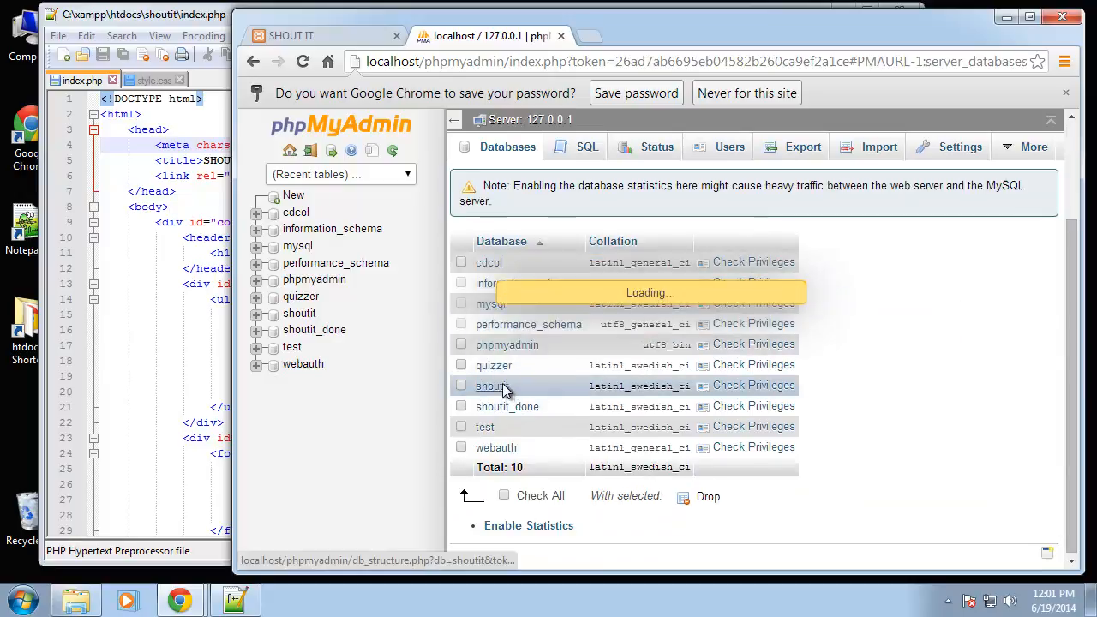
Start a new table named shouts with 4 columns in shoutit
{"action": "left_click", "coordinate": [490, 385]}
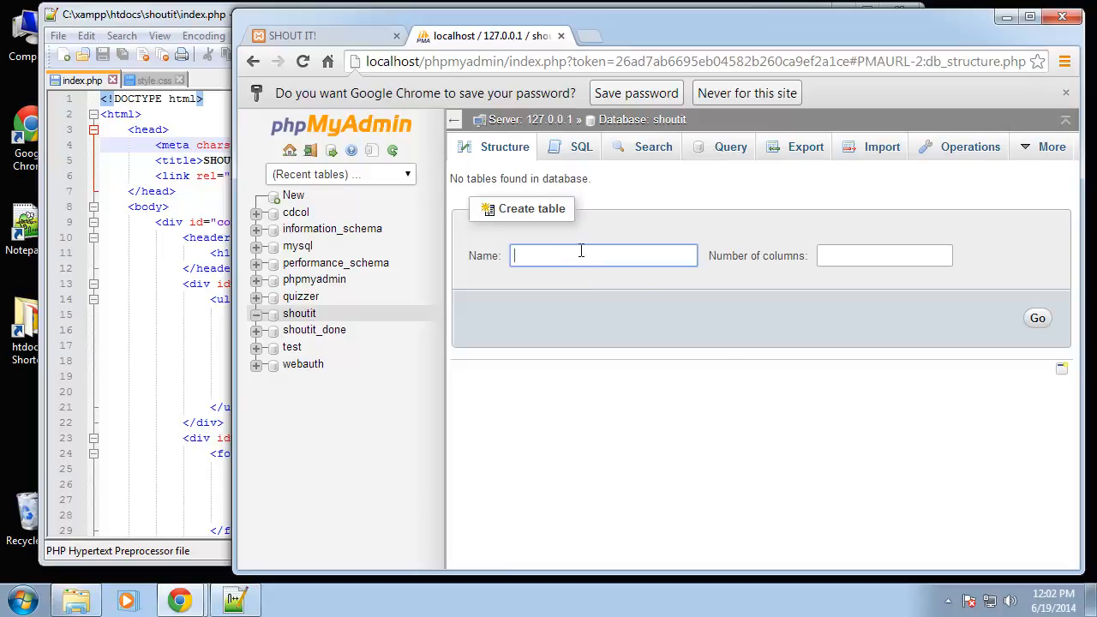
{"action": "type", "text": "shouts"}
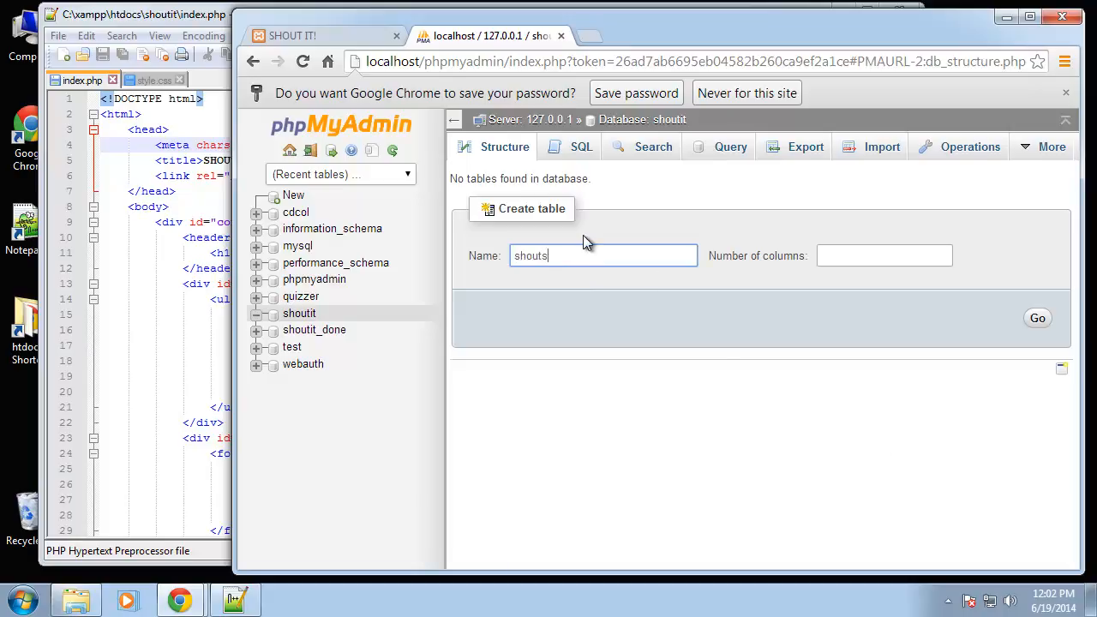
{"action": "left_click", "coordinate": [885, 256]}
{"action": "type", "text": "4"}
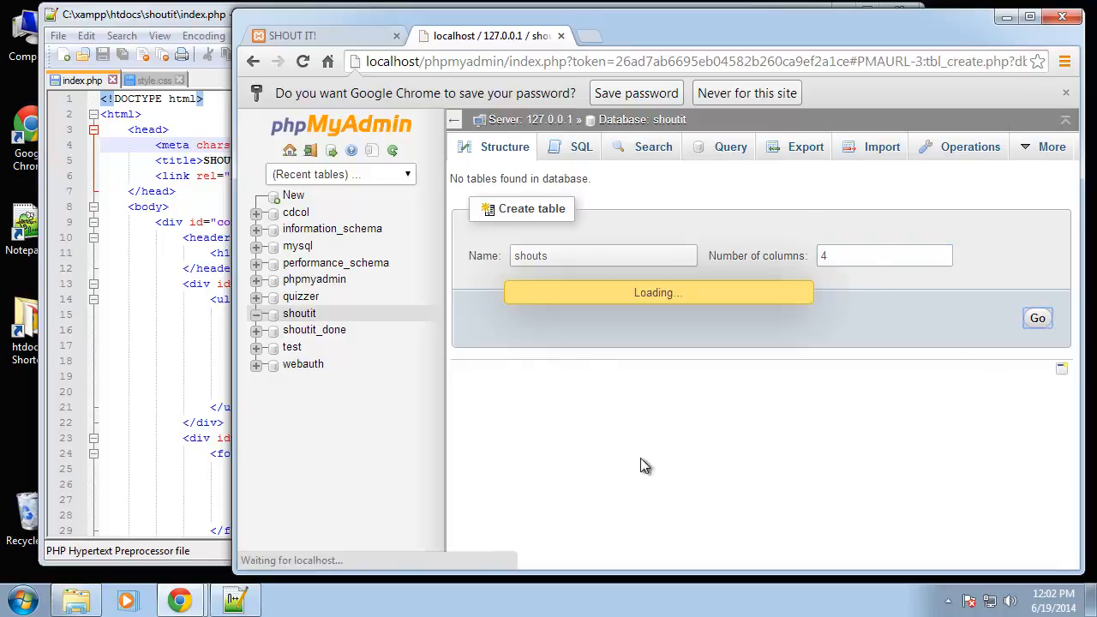
Define column id as INT length 11, PRIMARY index with auto-increment
{"action": "left_click", "coordinate": [1037, 318]}
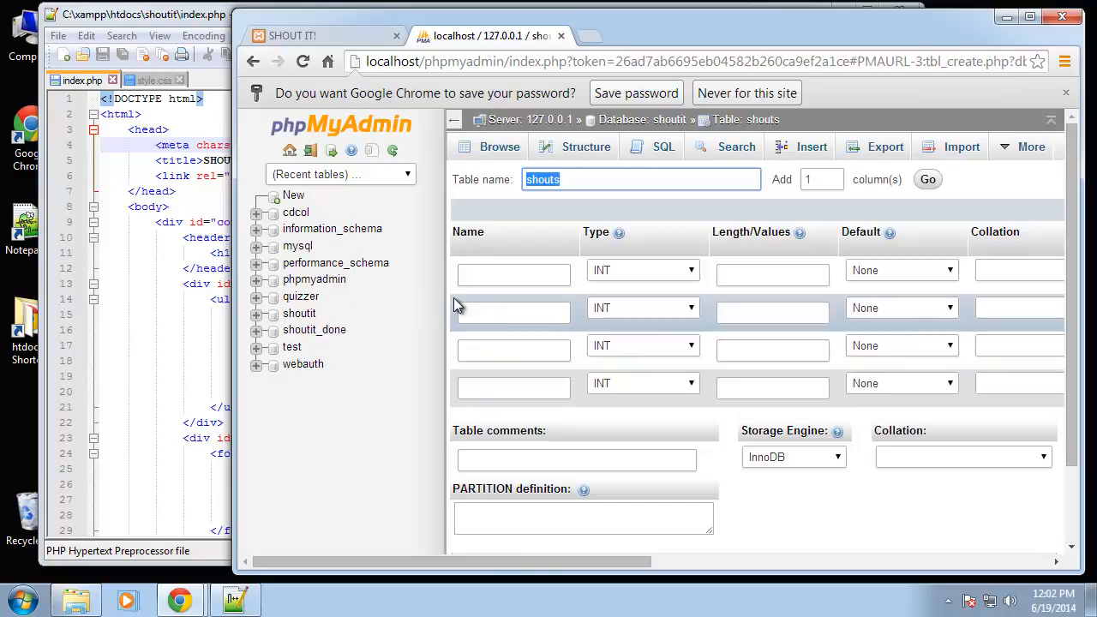
{"action": "type", "text": "id"}
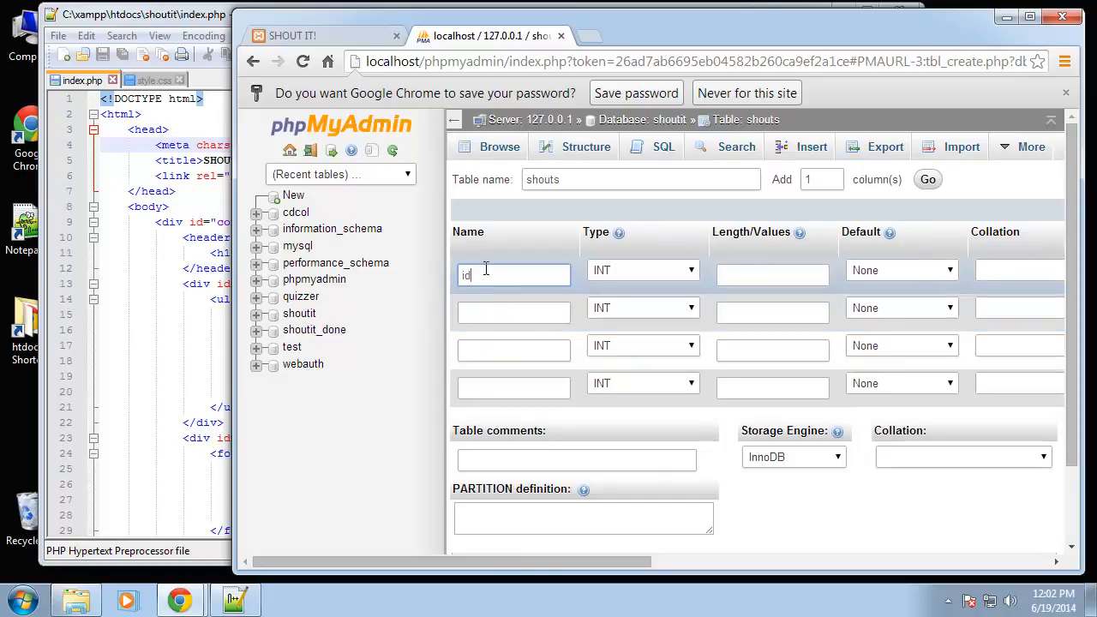
{"action": "left_click", "coordinate": [772, 275]}
{"action": "type", "text": "11"}
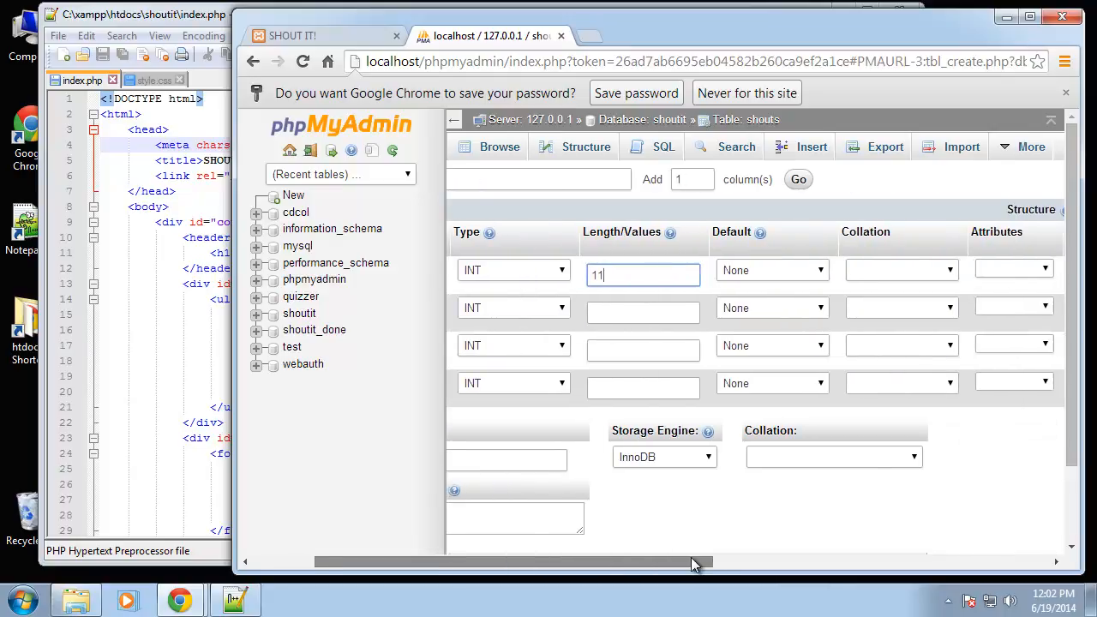
{"action": "left_click_drag", "start_coordinate": [695, 562], "coordinate": [518, 563]}
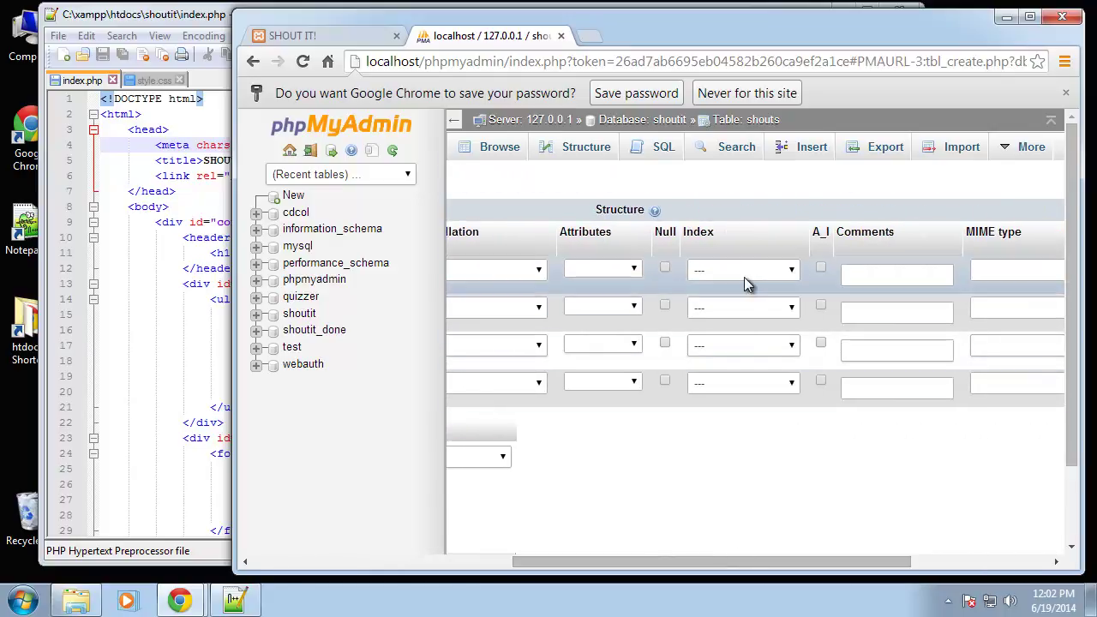
{"action": "left_click", "coordinate": [744, 269]}
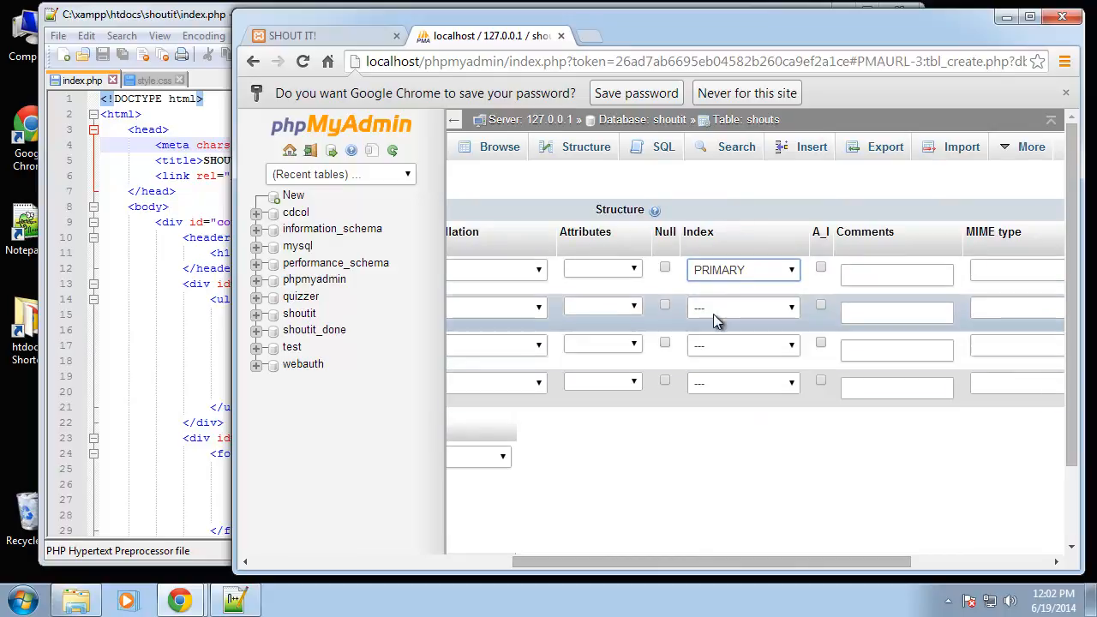
{"action": "left_click", "coordinate": [819, 267]}
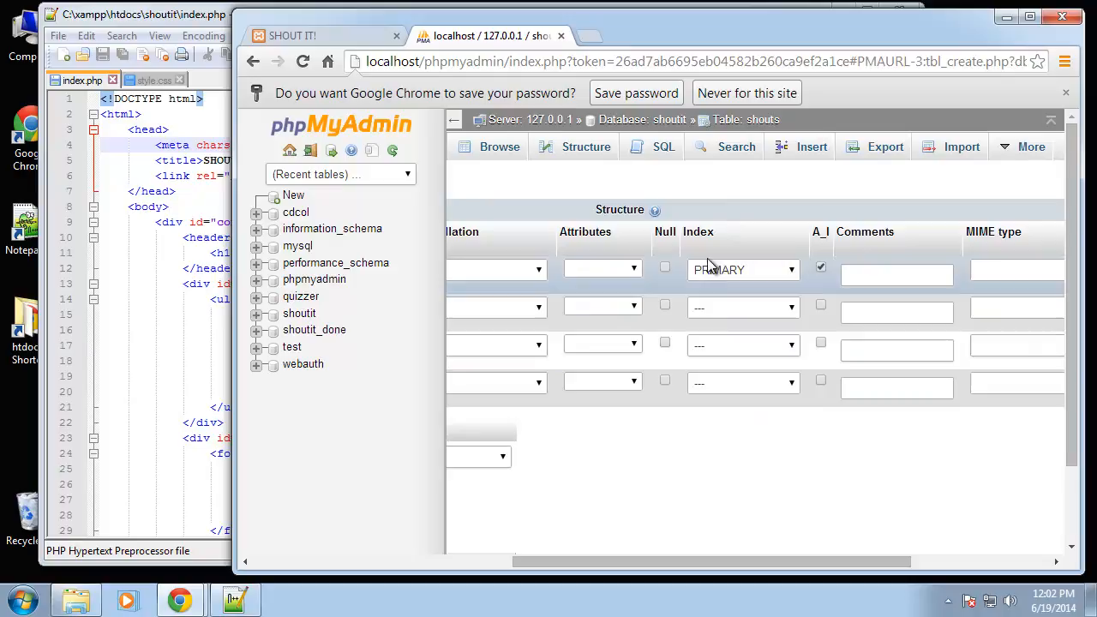
{"action": "mouse_move", "coordinate": [761, 465]}
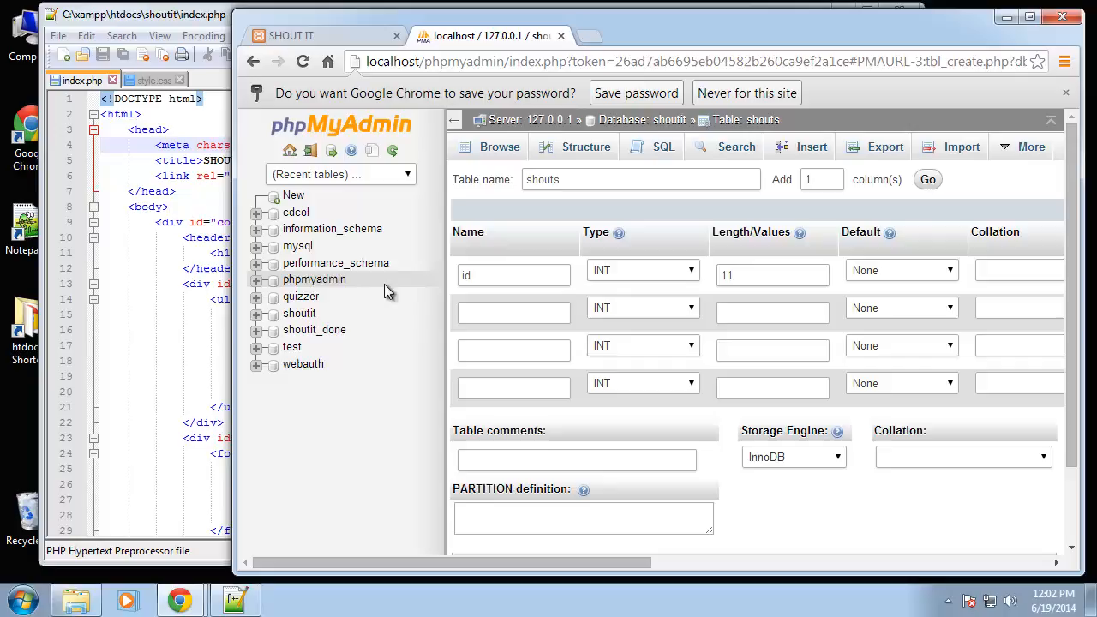
Define the second column user as VARCHAR with length 50
{"action": "left_click", "coordinate": [513, 312]}
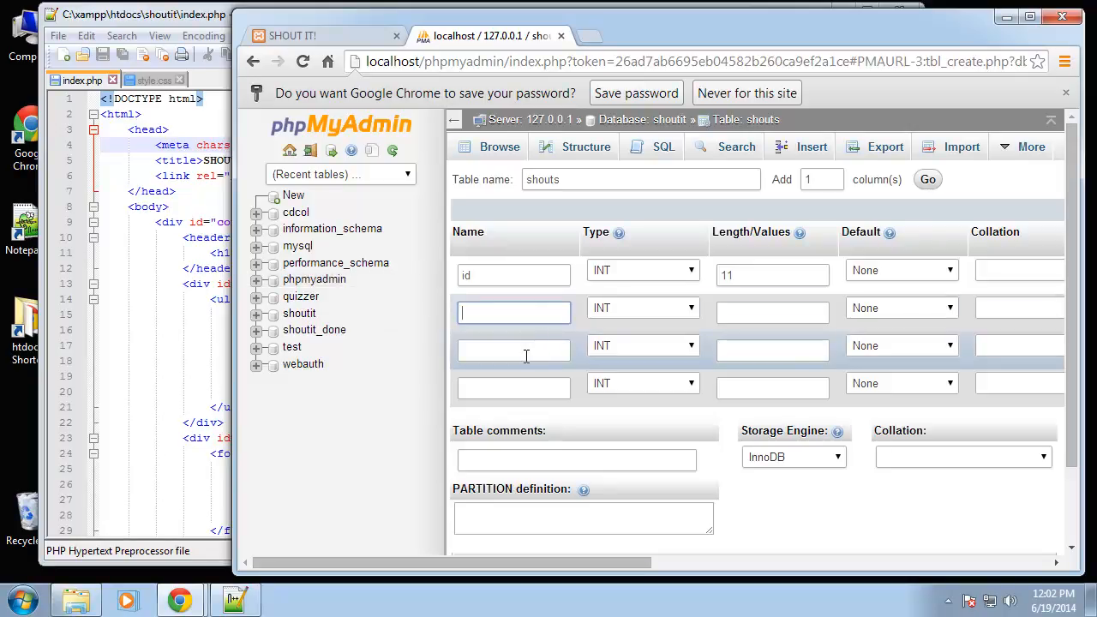
{"action": "type", "text": "user"}
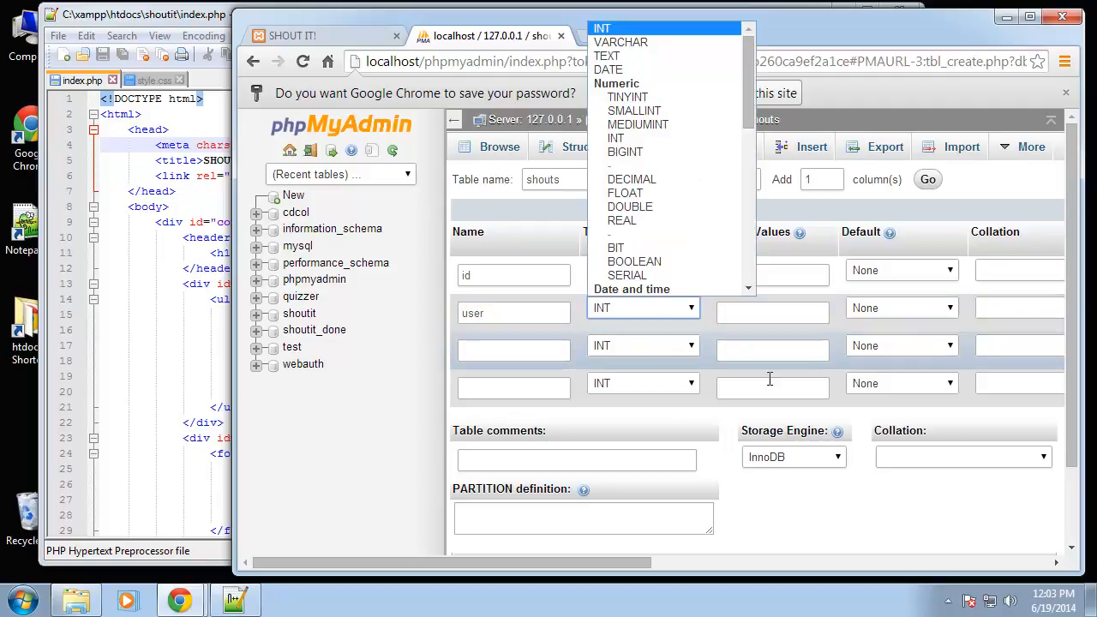
{"action": "left_click", "coordinate": [620, 41]}
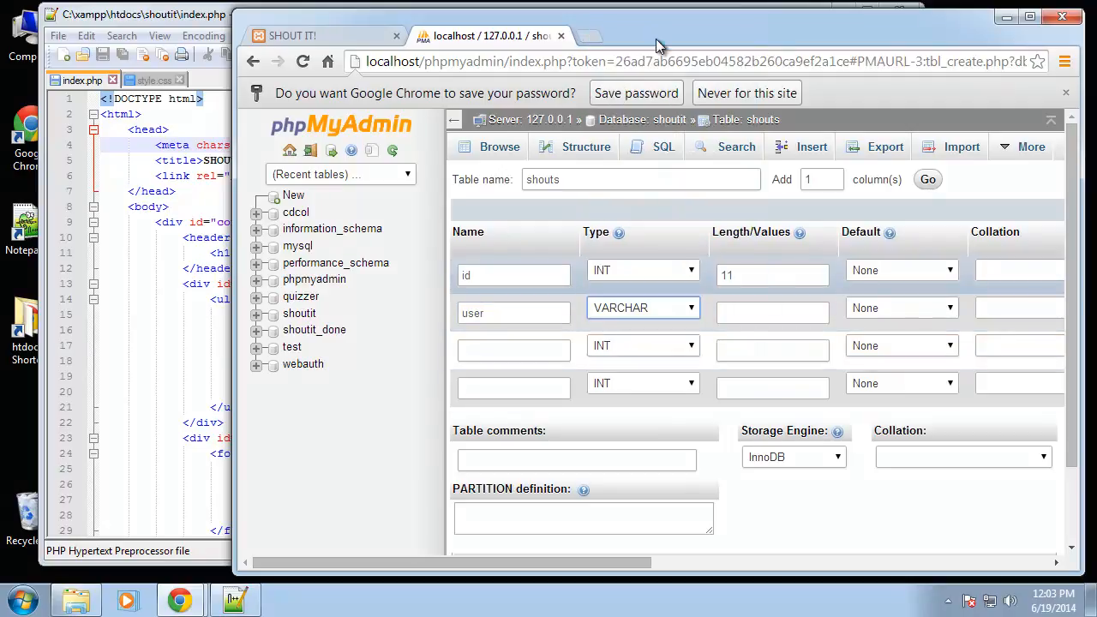
{"action": "left_click", "coordinate": [771, 312]}
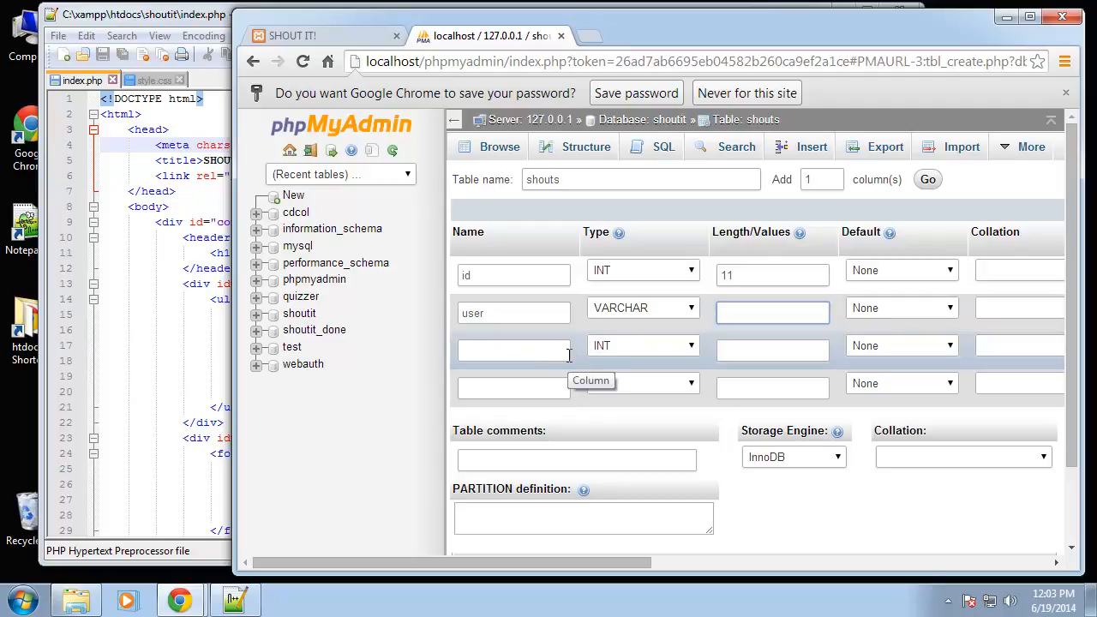
{"action": "type", "text": "50"}
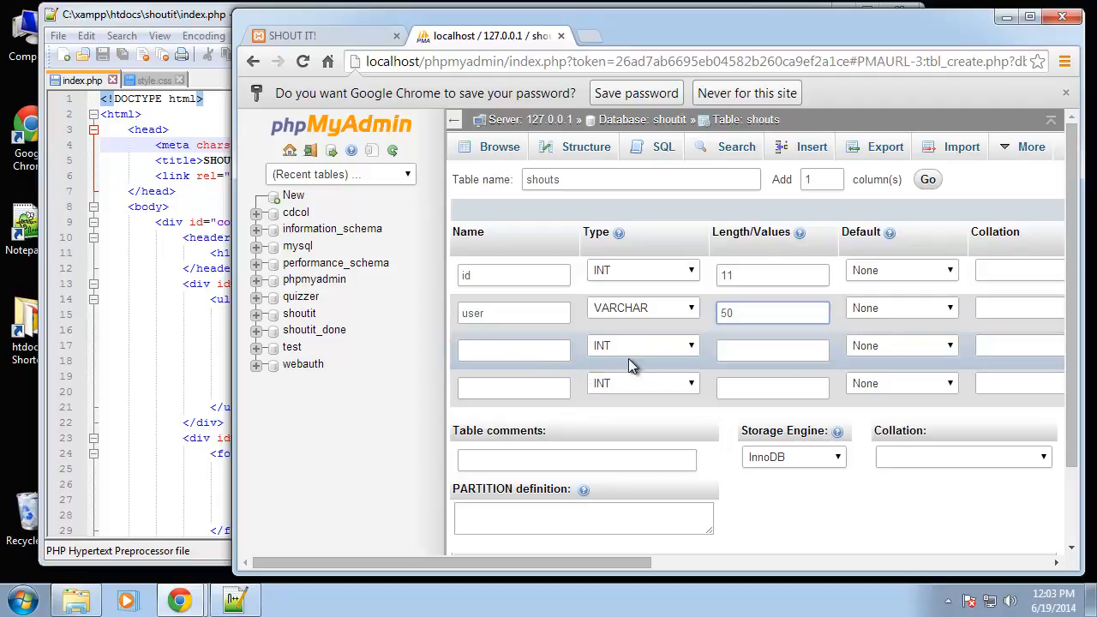
Name the third column message and bring up its data type choices
{"action": "left_click", "coordinate": [512, 346]}
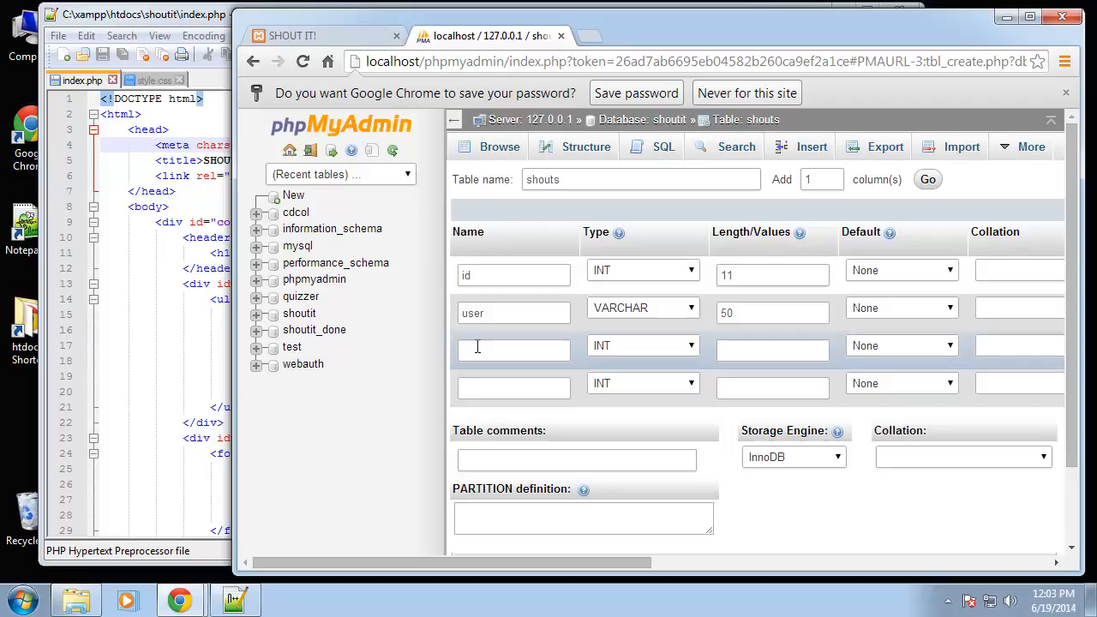
{"action": "left_click", "coordinate": [514, 350]}
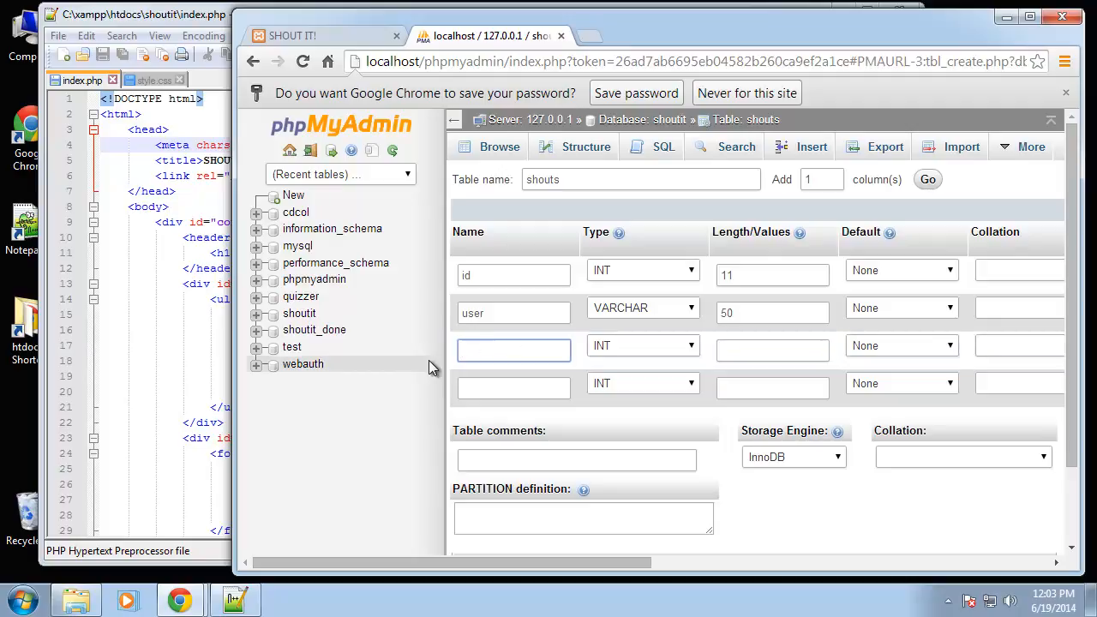
{"action": "type", "text": "message"}
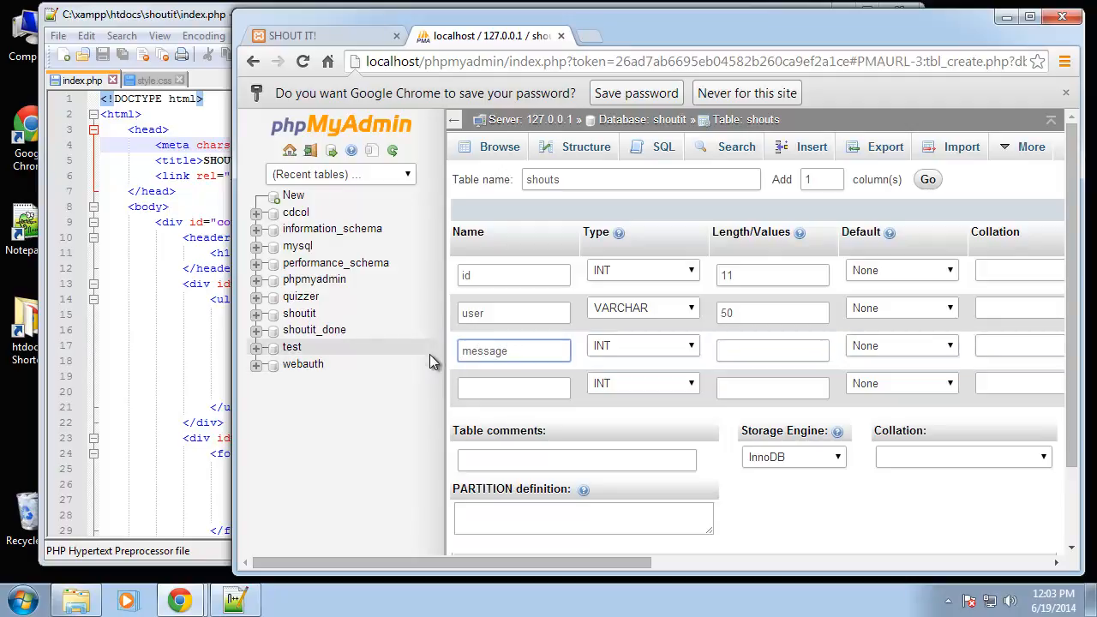
{"action": "left_click", "coordinate": [643, 347]}
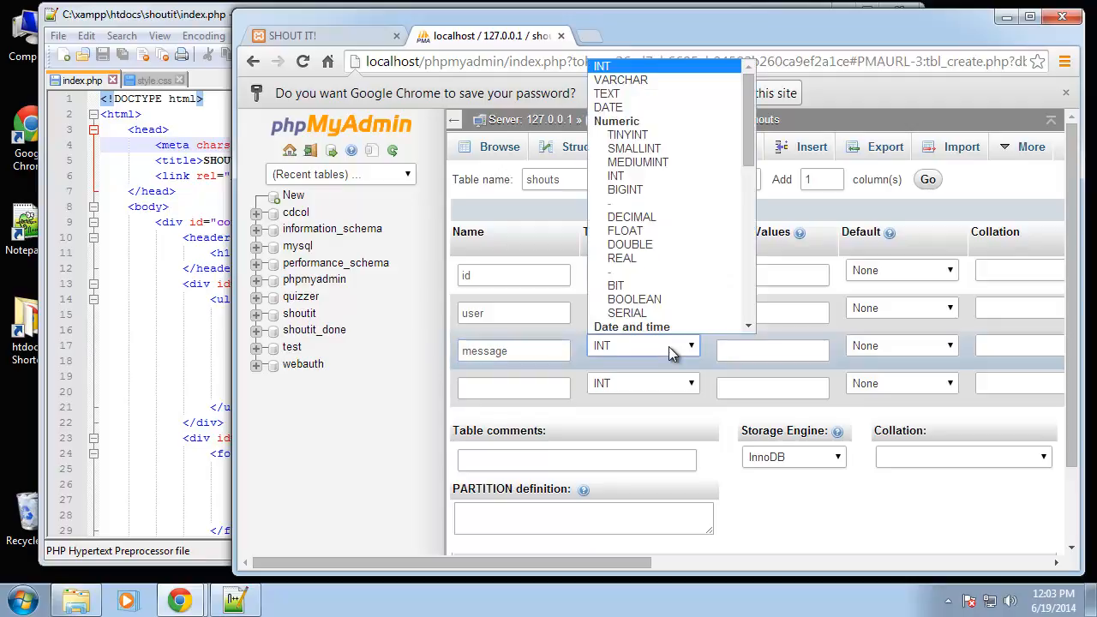
{"action": "mouse_move", "coordinate": [648, 257]}
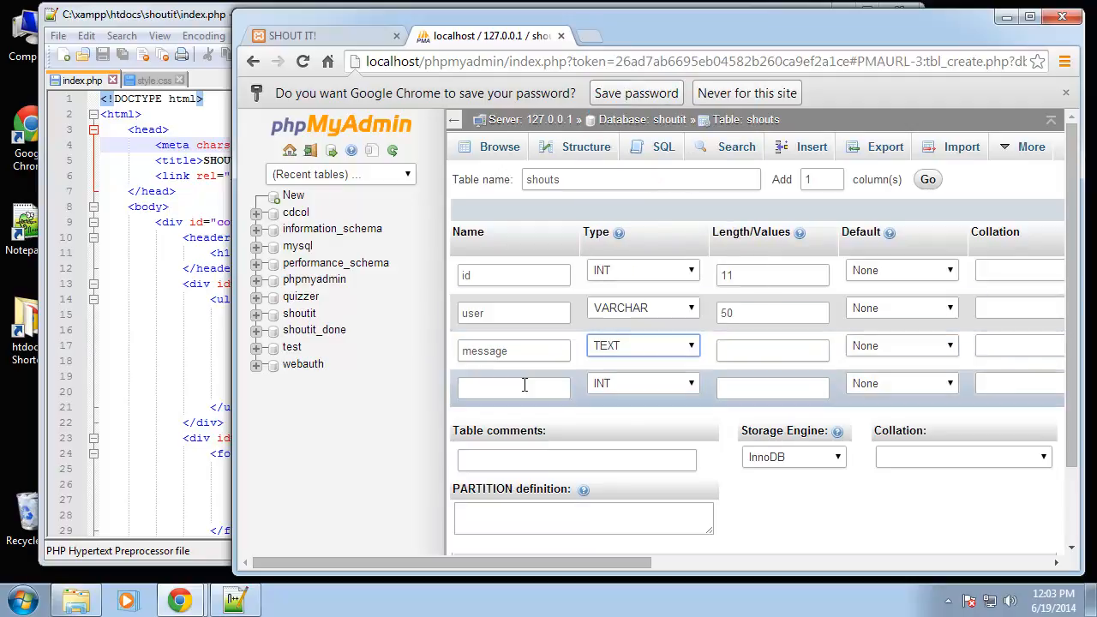
Add a fourth column time with the TIME type and default left as None
{"action": "left_click", "coordinate": [514, 387]}
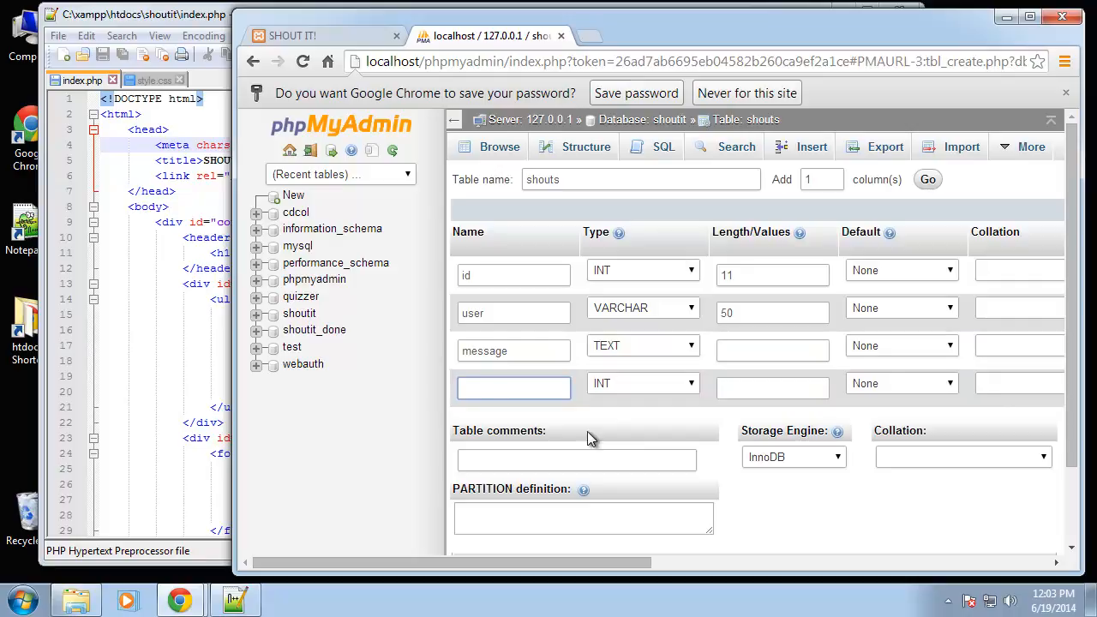
{"action": "type", "text": "time"}
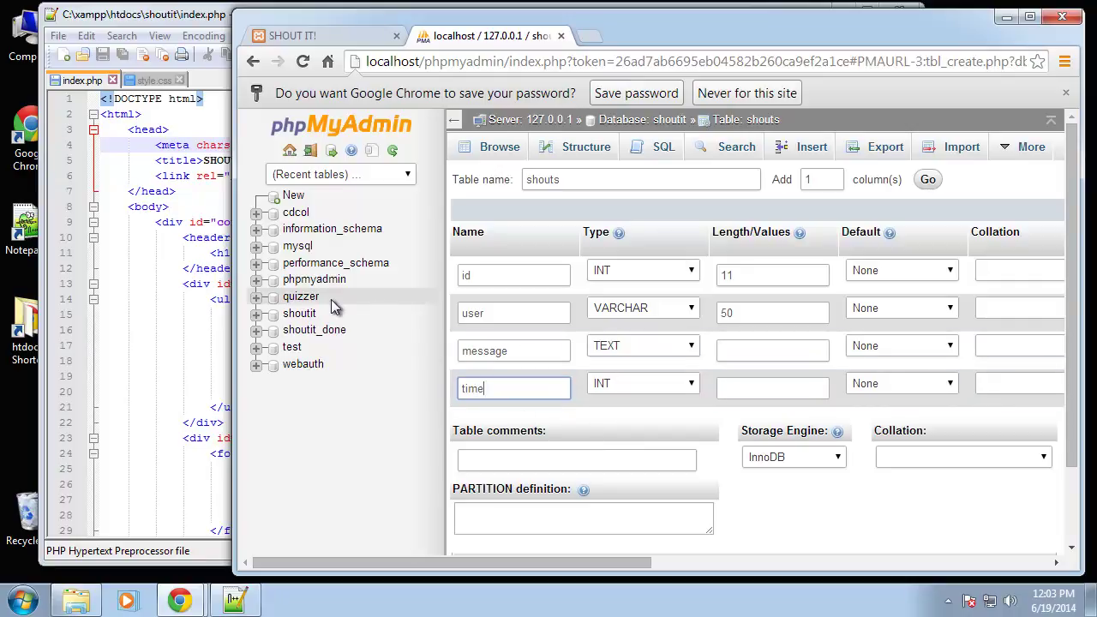
{"action": "left_click", "coordinate": [684, 384]}
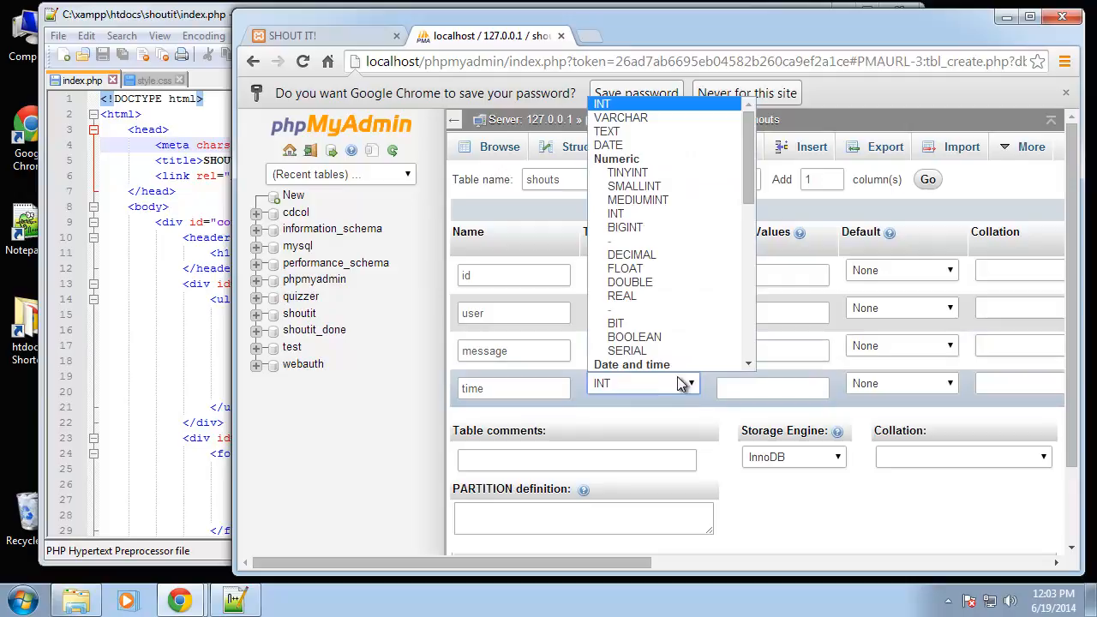
{"action": "scroll", "scroll_direction": "down", "scroll_amount": 3}
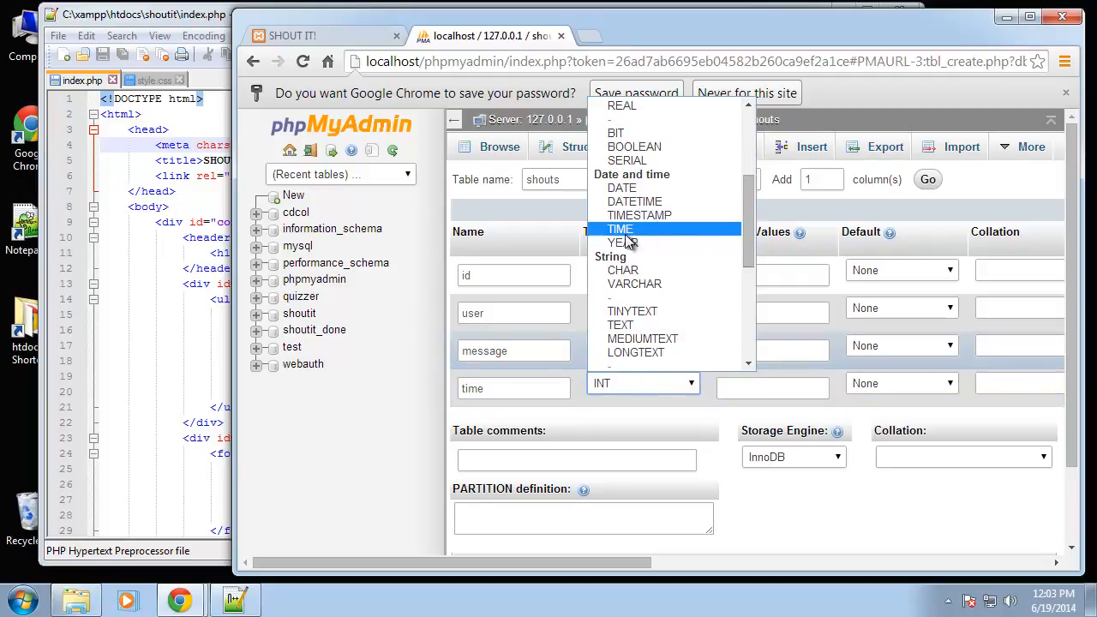
{"action": "left_click", "coordinate": [620, 229]}
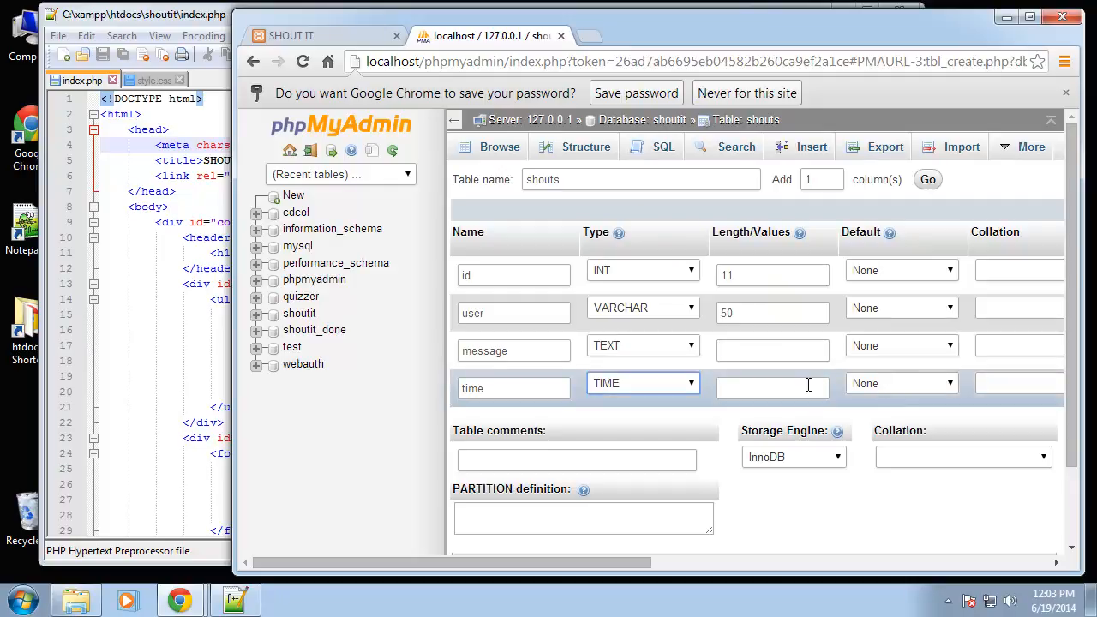
{"action": "left_click", "coordinate": [902, 384]}
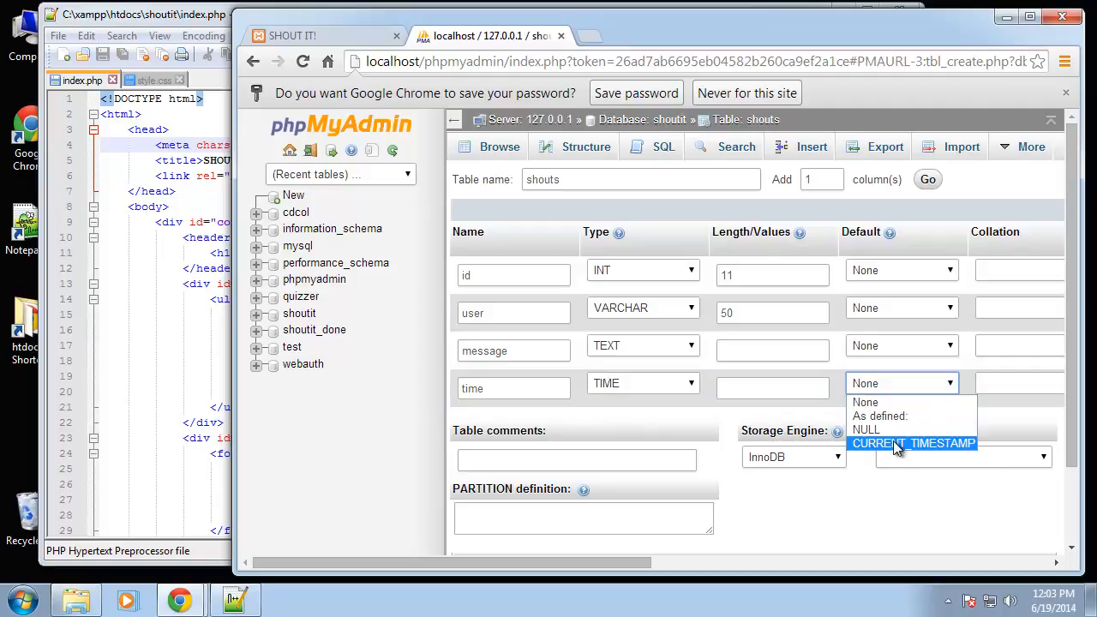
{"action": "mouse_move", "coordinate": [907, 445]}
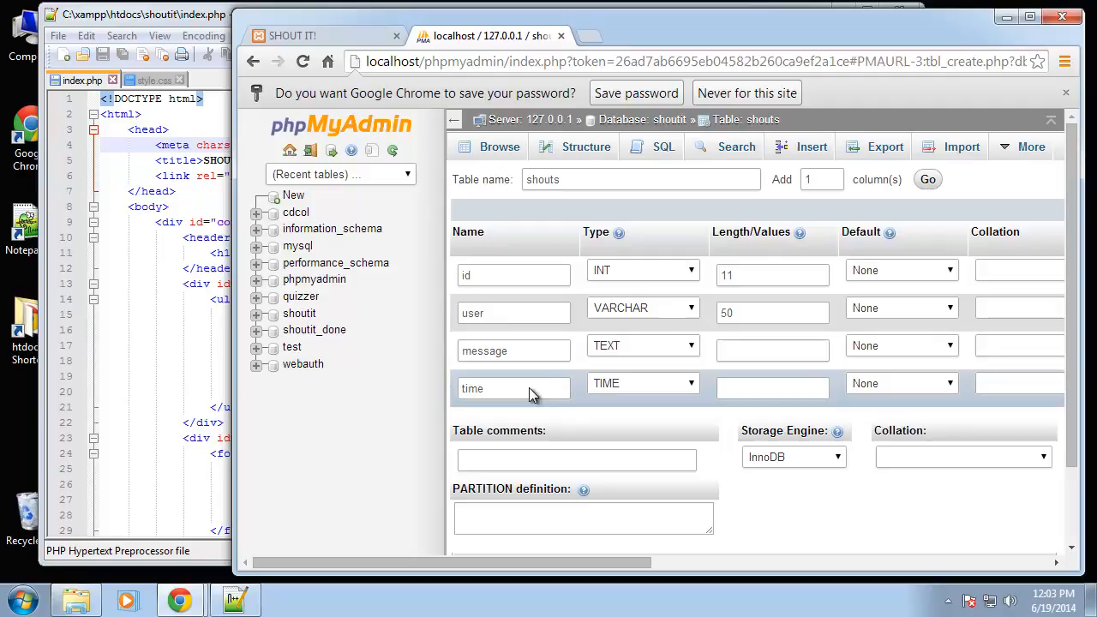
{"action": "mouse_move", "coordinate": [531, 308]}
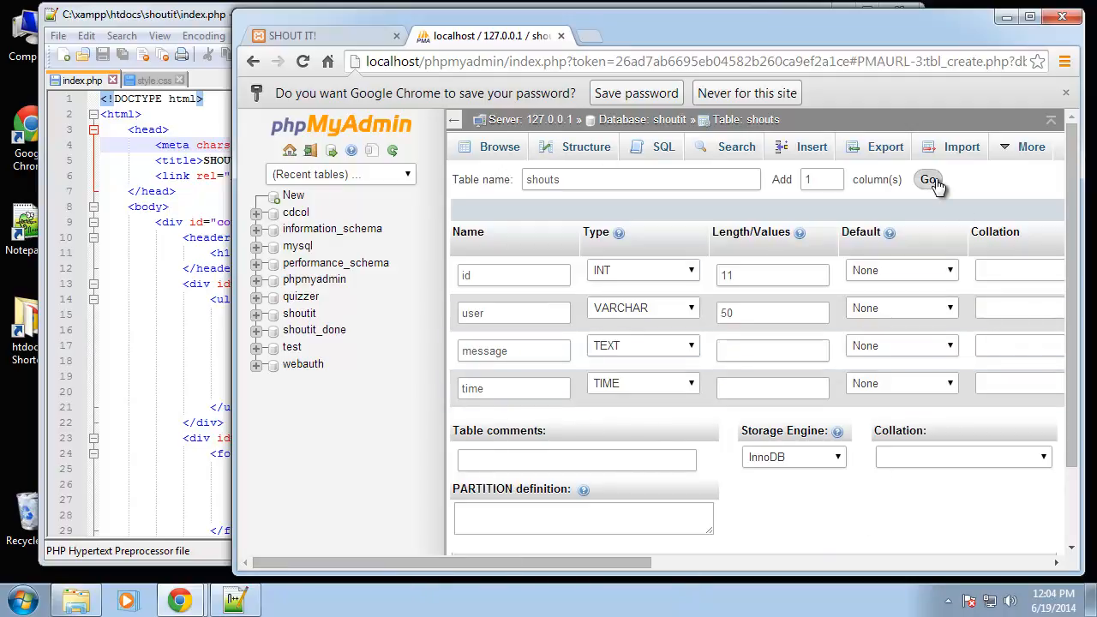
Save the shouts table and view its structure listing id, user, message and time
{"action": "left_click", "coordinate": [929, 180]}
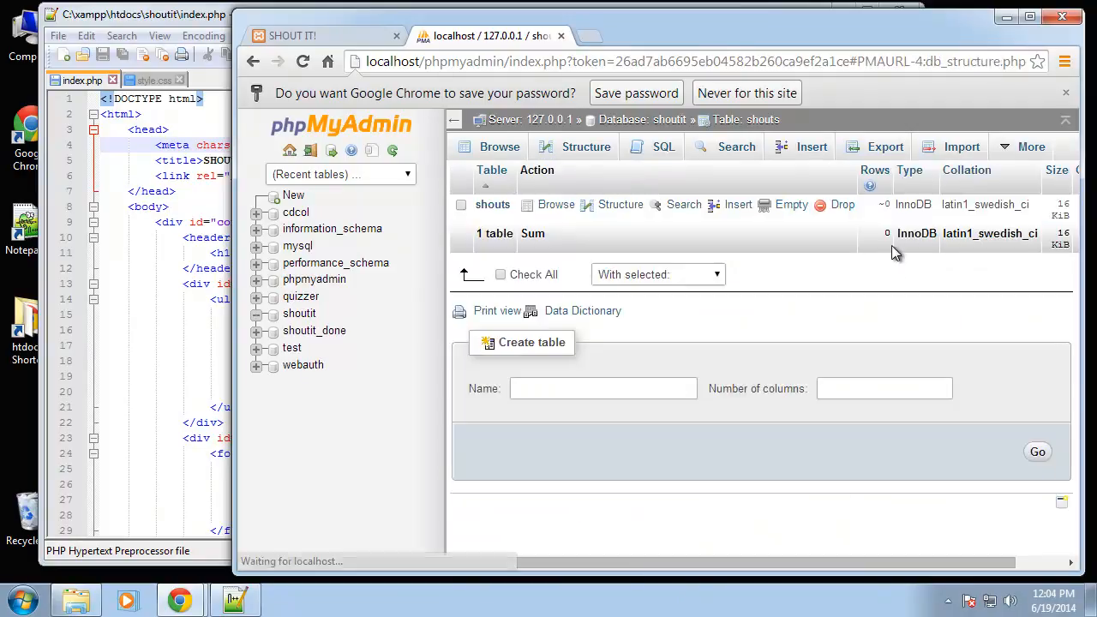
{"action": "left_click", "coordinate": [257, 314]}
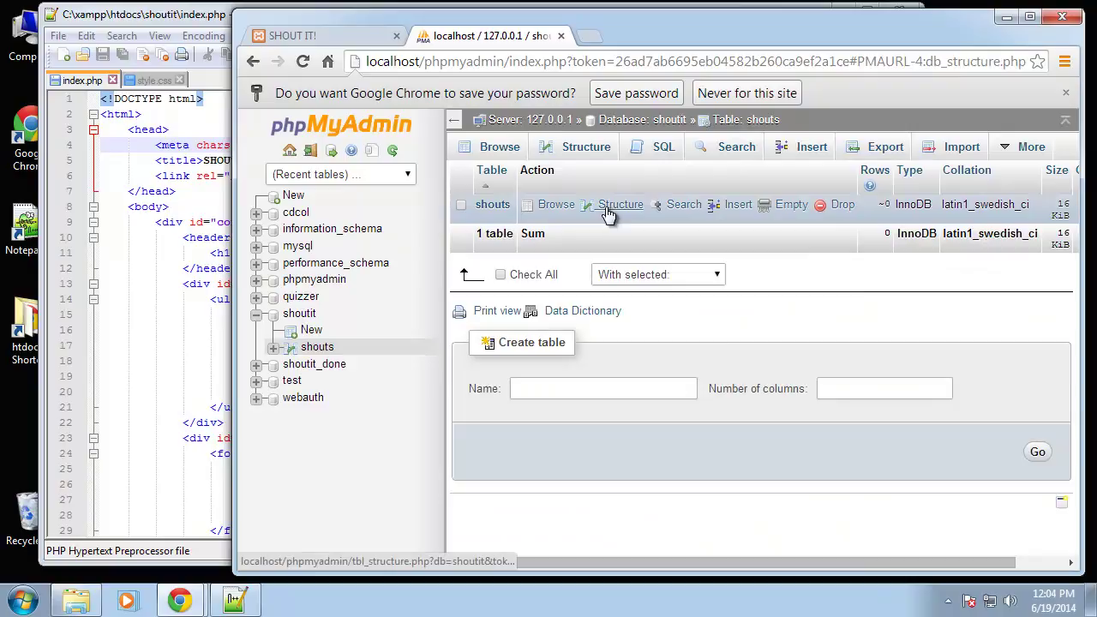
{"action": "left_click", "coordinate": [621, 204]}
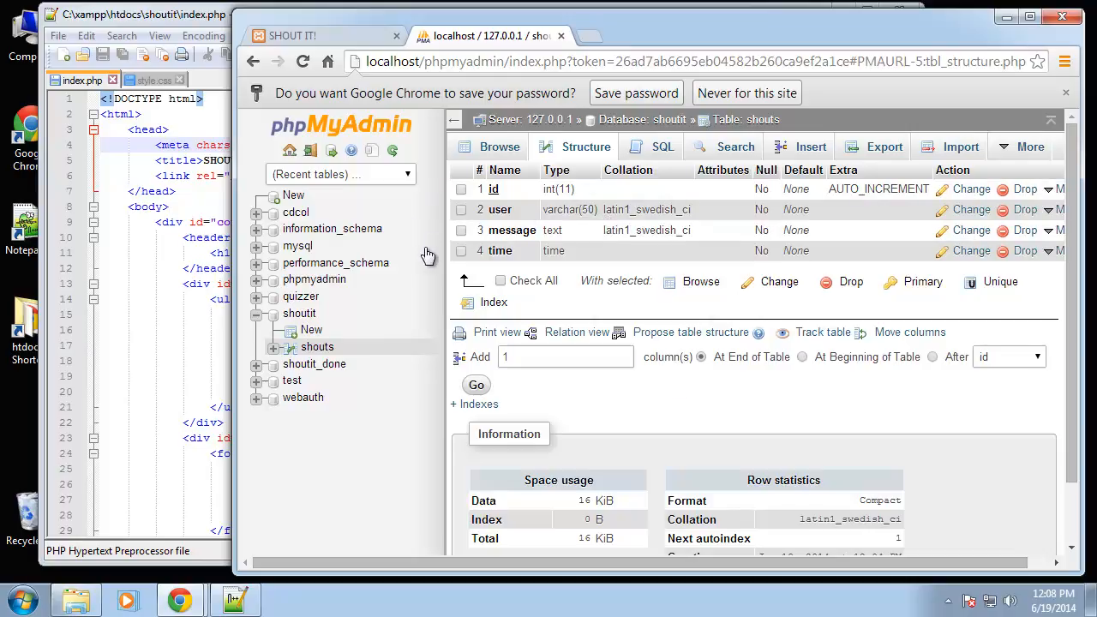
{"action": "mouse_move", "coordinate": [480, 250]}
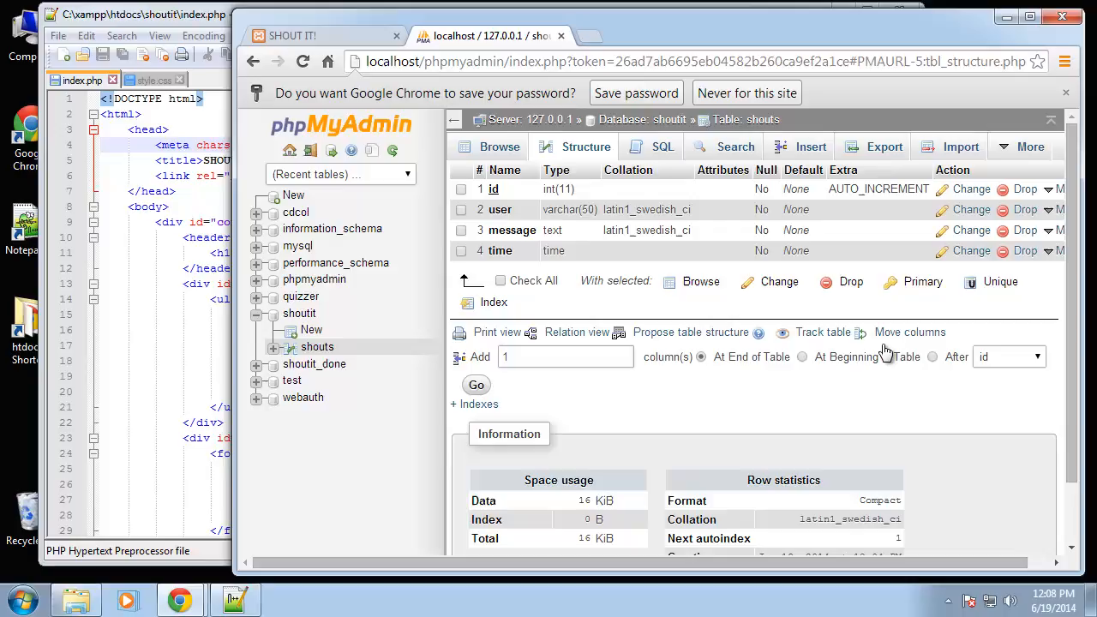
{"action": "mouse_move", "coordinate": [761, 239]}
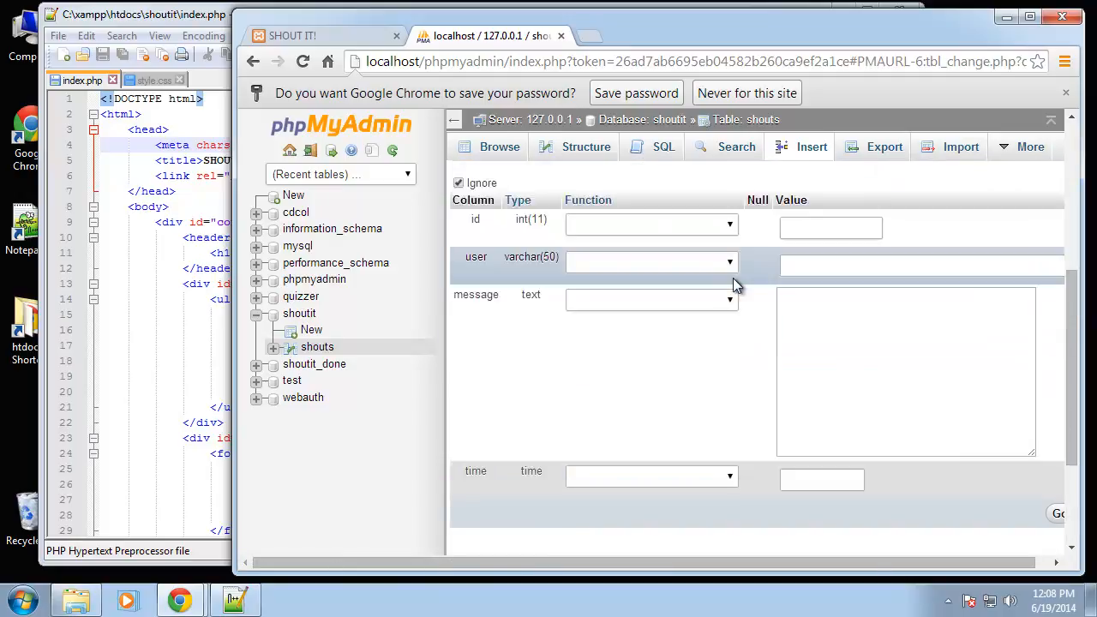
Scroll down through the row insert form for the shouts table
{"action": "scroll", "scroll_direction": "down", "scroll_amount": 3}
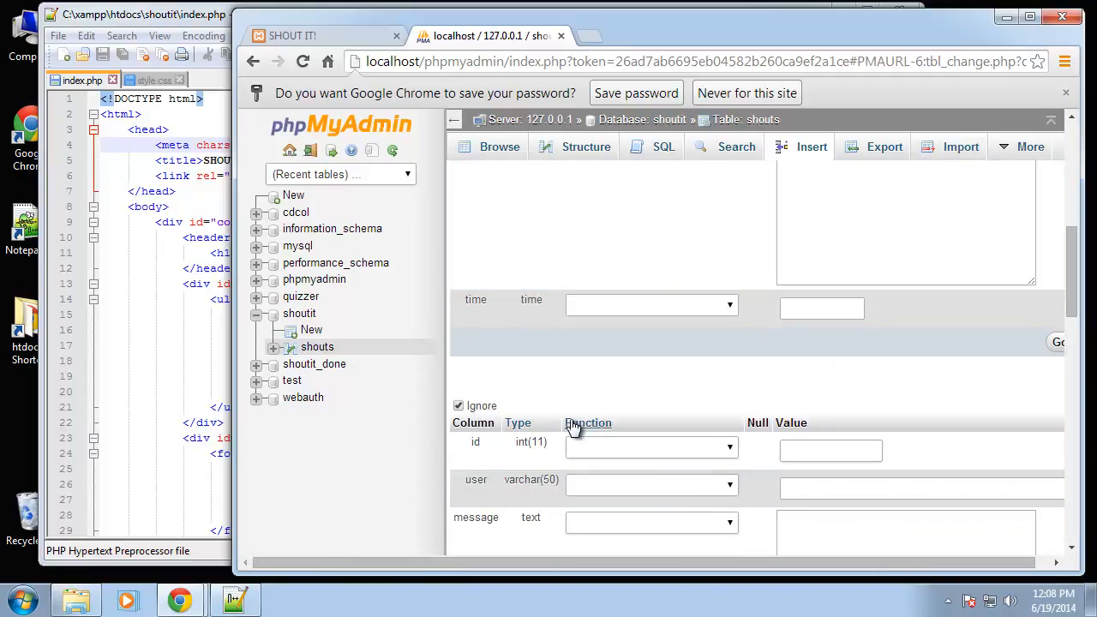
{"action": "scroll", "scroll_direction": "down", "scroll_amount": 3}
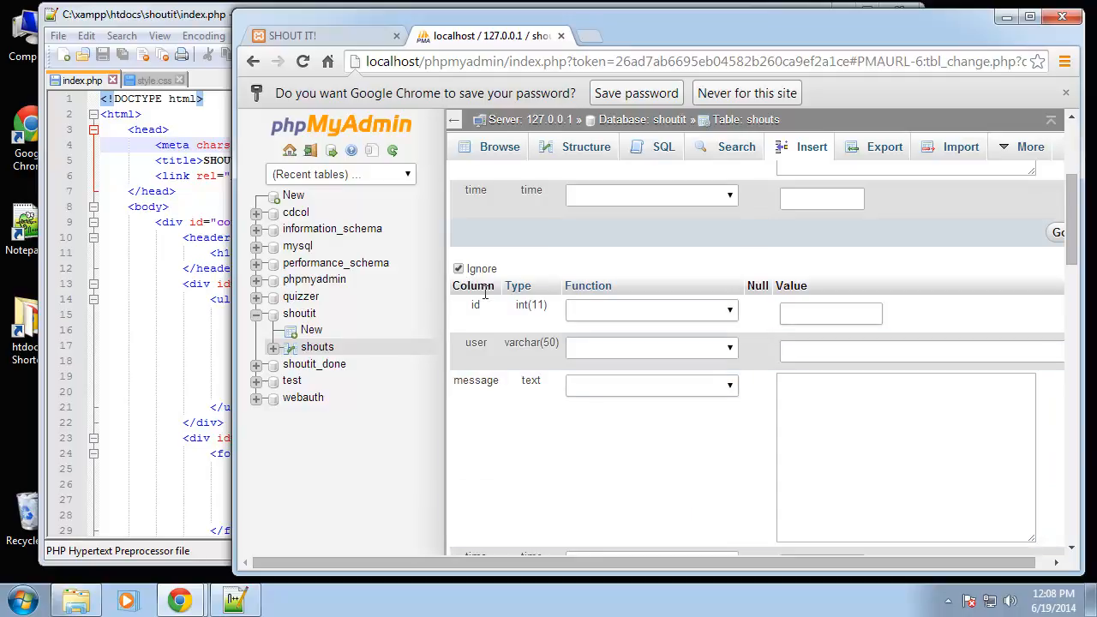
{"action": "scroll", "scroll_direction": "down", "scroll_amount": 3}
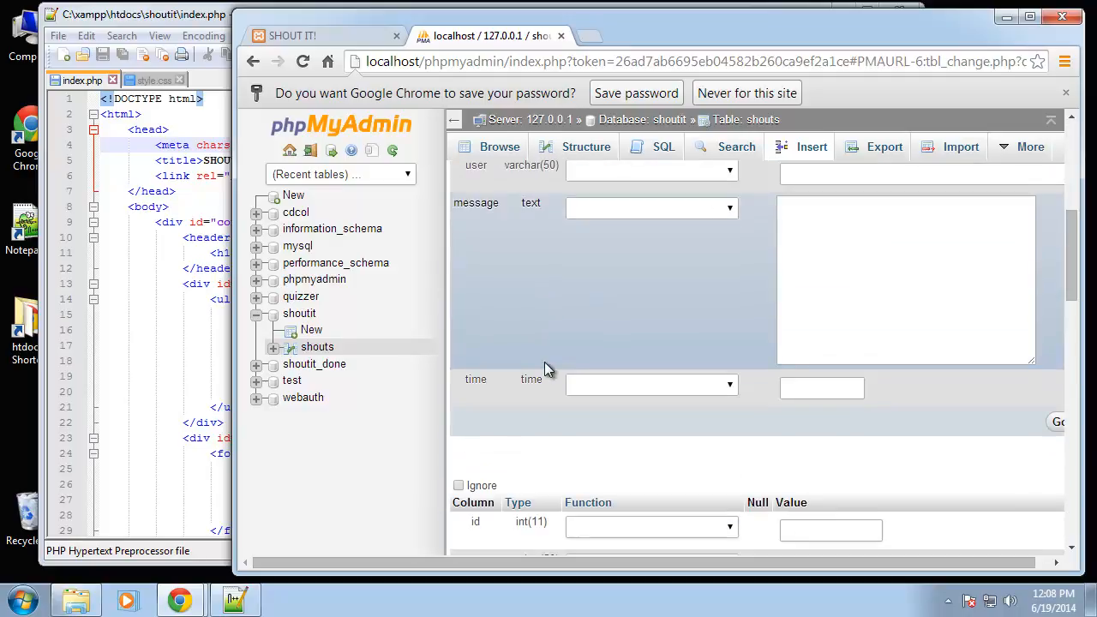
{"action": "scroll", "scroll_direction": "down", "scroll_amount": 3}
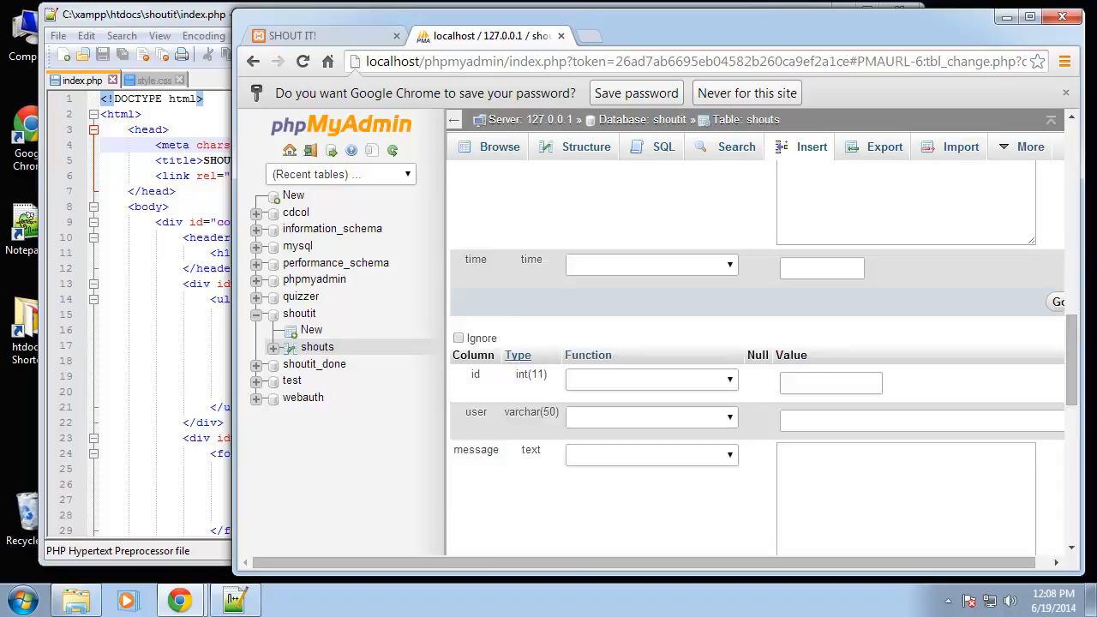
{"action": "scroll", "scroll_direction": "down", "scroll_amount": 3}
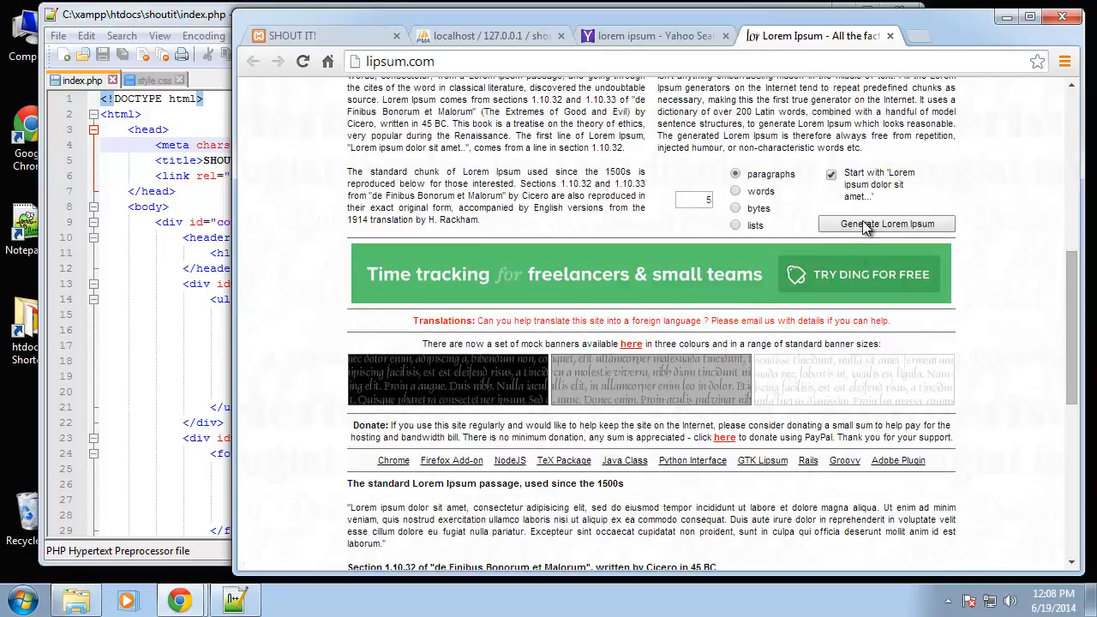
Generate lorem ipsum text, then begin the first row's time value for Brad
{"action": "left_click", "coordinate": [884, 223]}
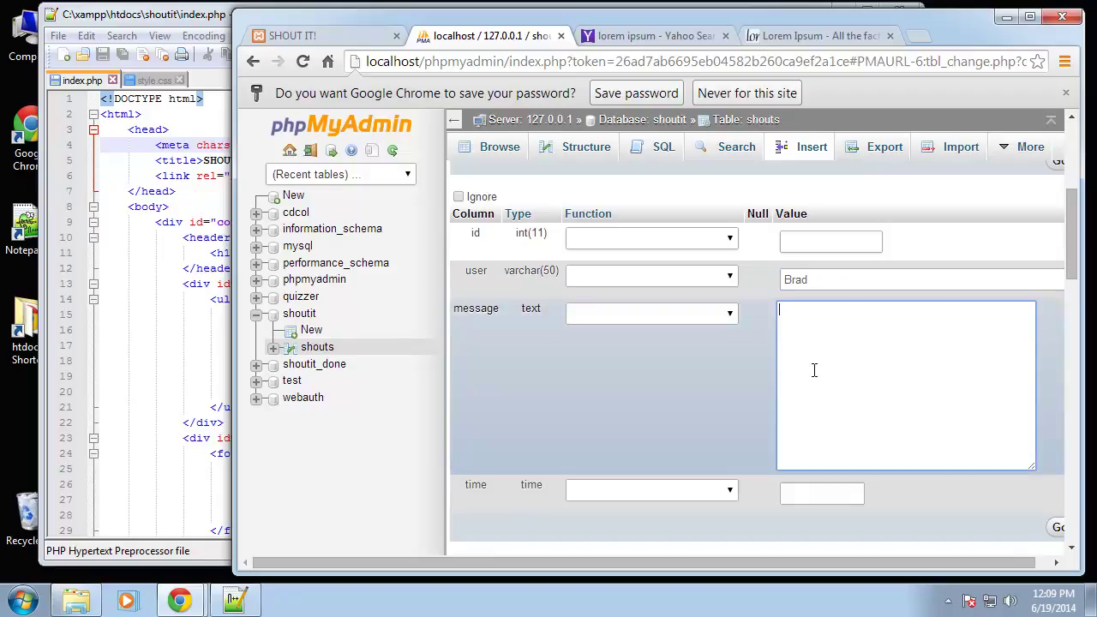
{"action": "scroll", "scroll_direction": "down", "scroll_amount": 3}
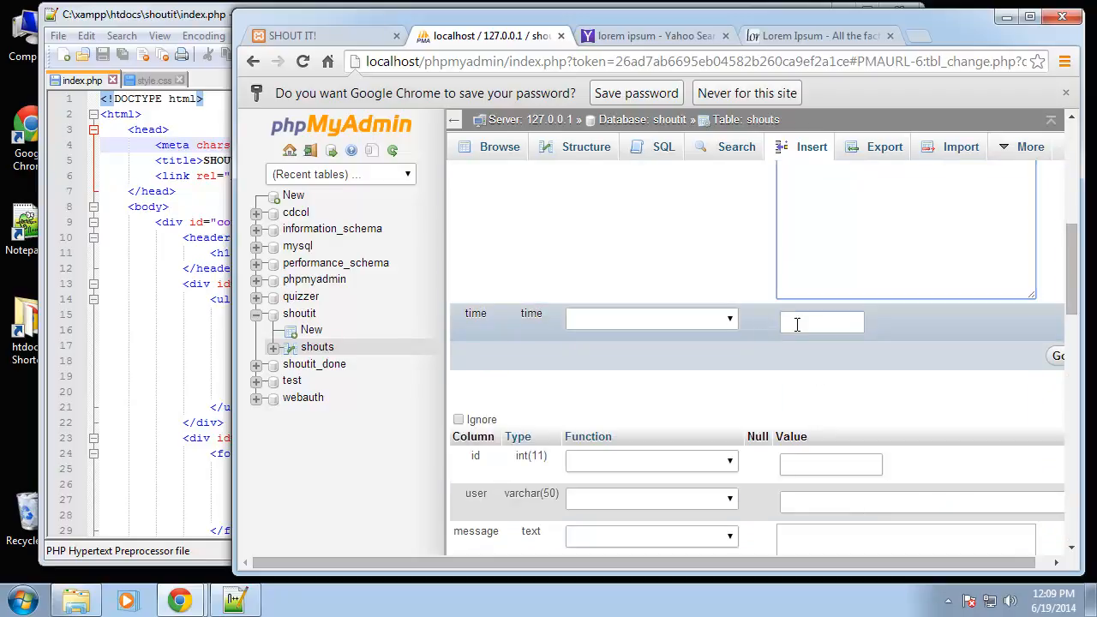
{"action": "left_click", "coordinate": [822, 322]}
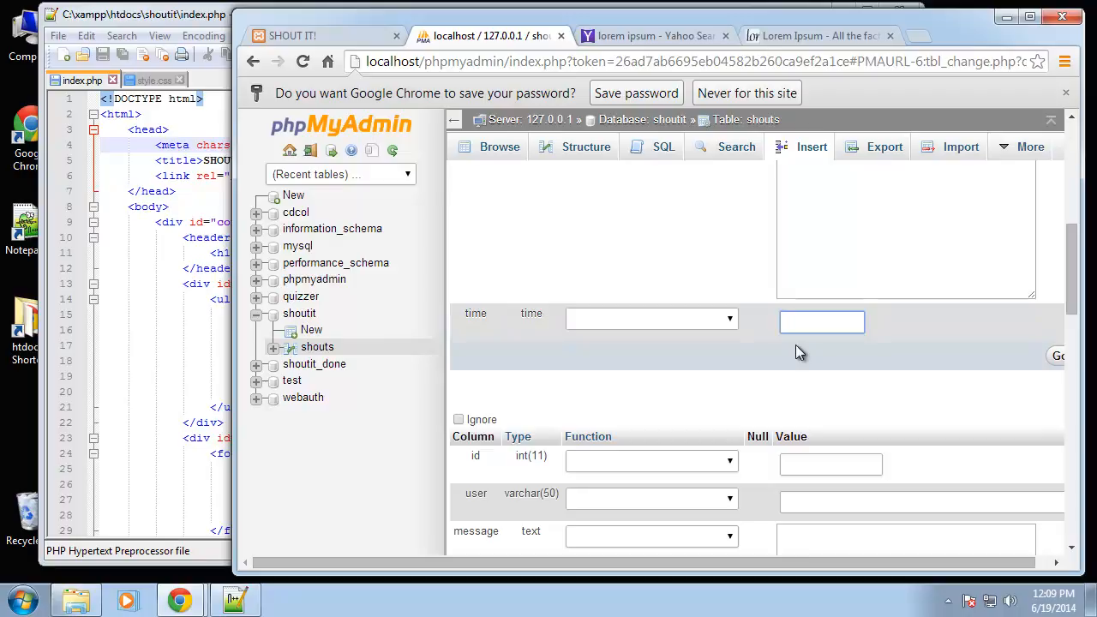
{"action": "type", "text": "11:2"}
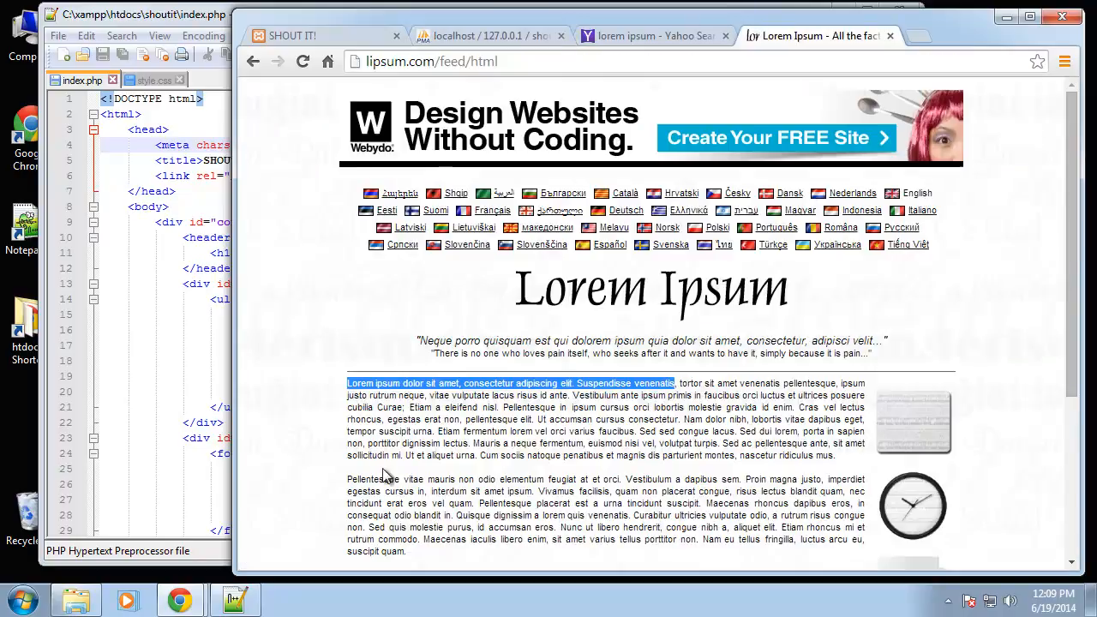
Copy a lorem ipsum sentence for John's message and enter his time
{"action": "left_click_drag", "start_coordinate": [346, 480], "coordinate": [626, 480]}
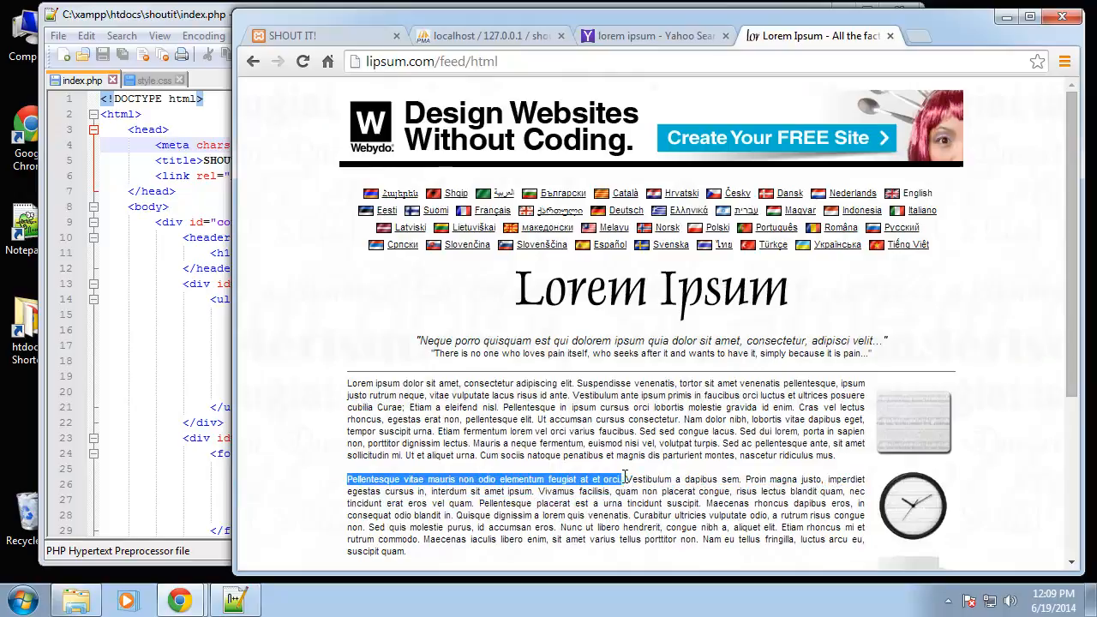
{"action": "mouse_move", "coordinate": [477, 36]}
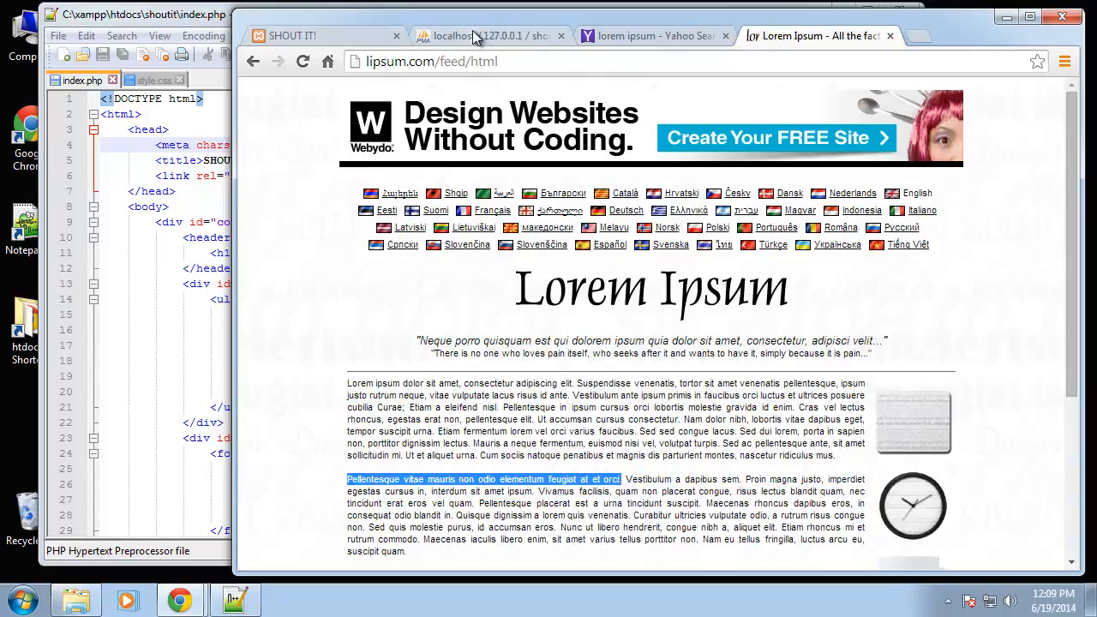
{"action": "left_click", "coordinate": [480, 34]}
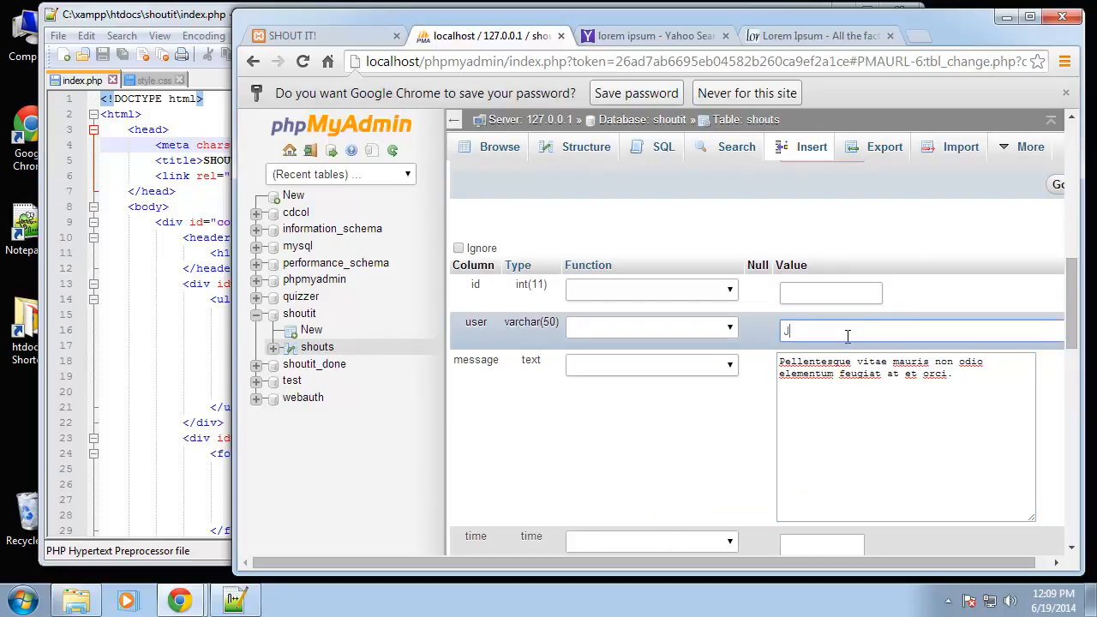
{"action": "scroll", "scroll_direction": "down", "scroll_amount": 3}
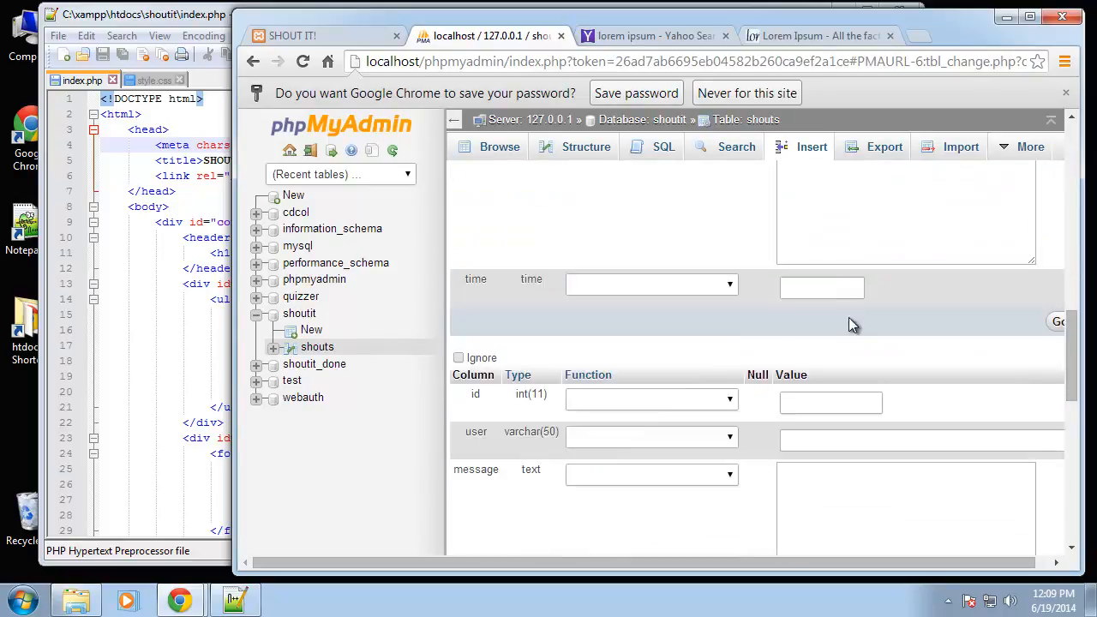
{"action": "left_click", "coordinate": [922, 439]}
{"action": "type", "text": "John"}
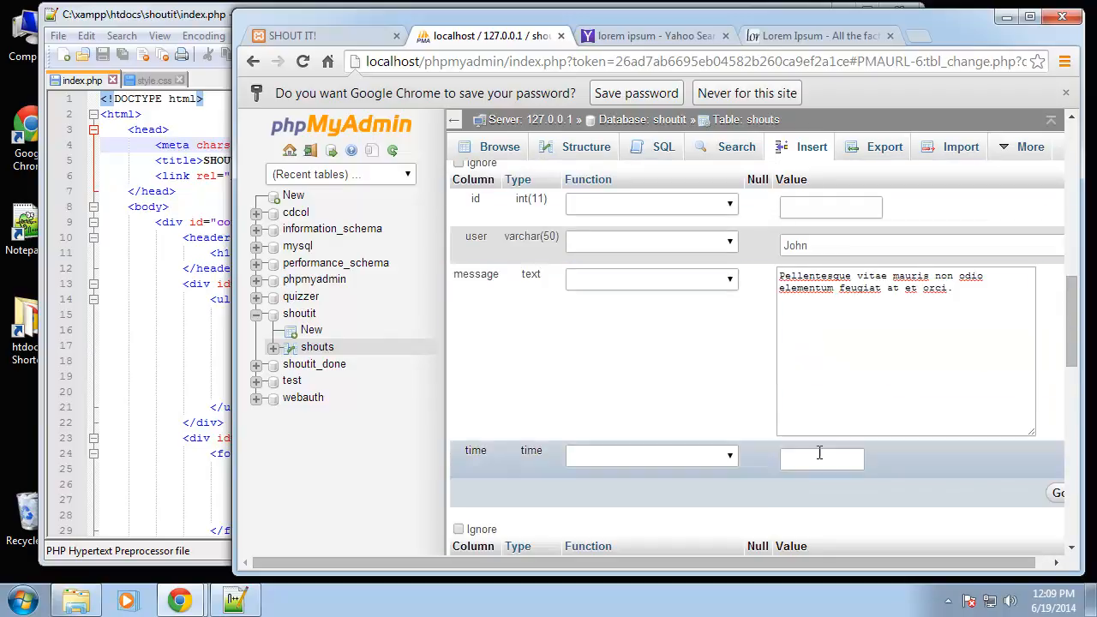
{"action": "type", "text": "11"}
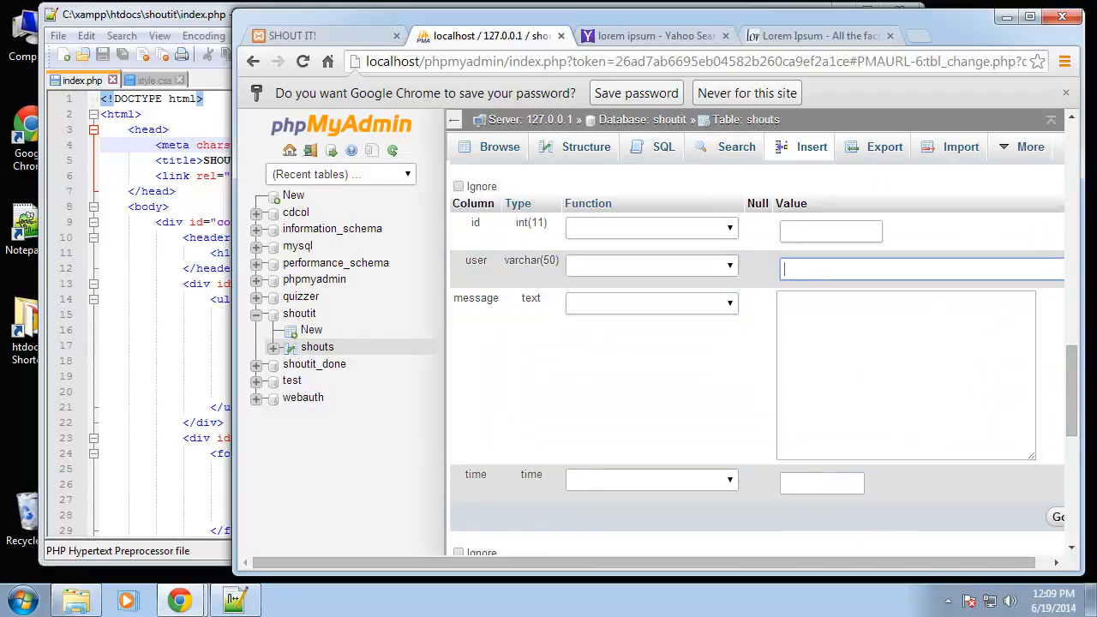
Enter Sam as user with copied lorem ipsum message and time 11.3
{"action": "type", "text": "Sam"}
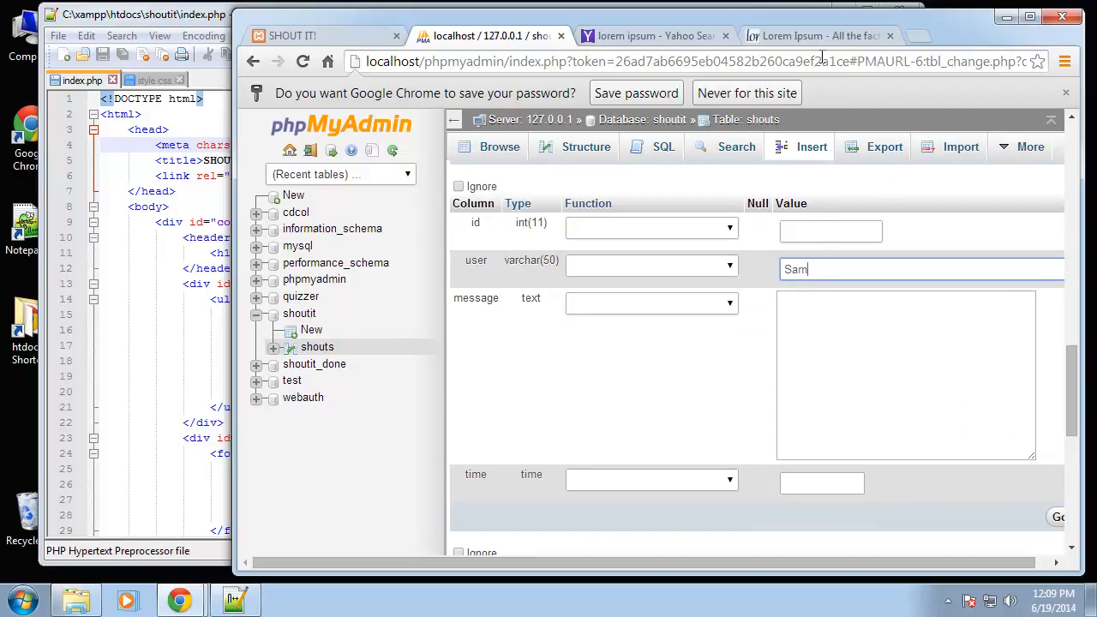
{"action": "left_click", "coordinate": [823, 34]}
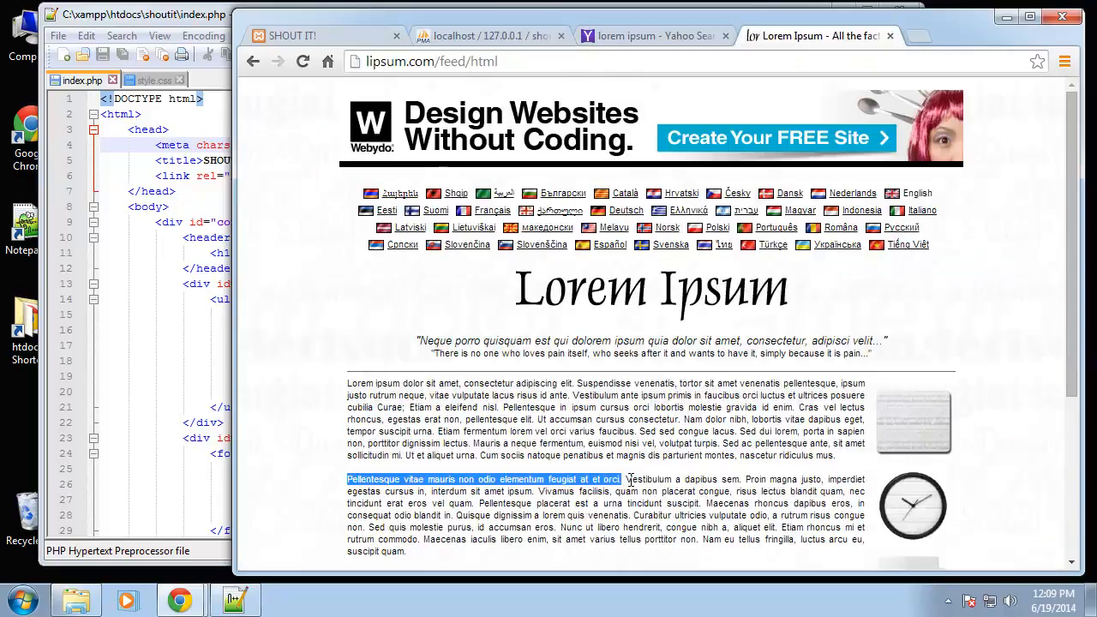
{"action": "left_click_drag", "start_coordinate": [626, 478], "coordinate": [734, 490]}
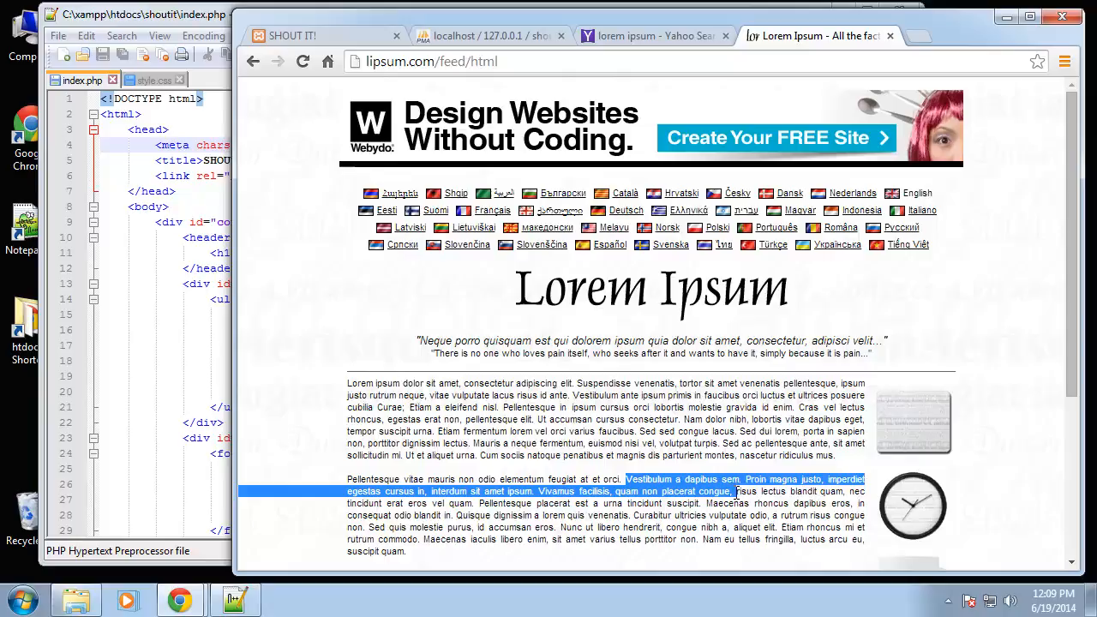
{"action": "left_click", "coordinate": [489, 35]}
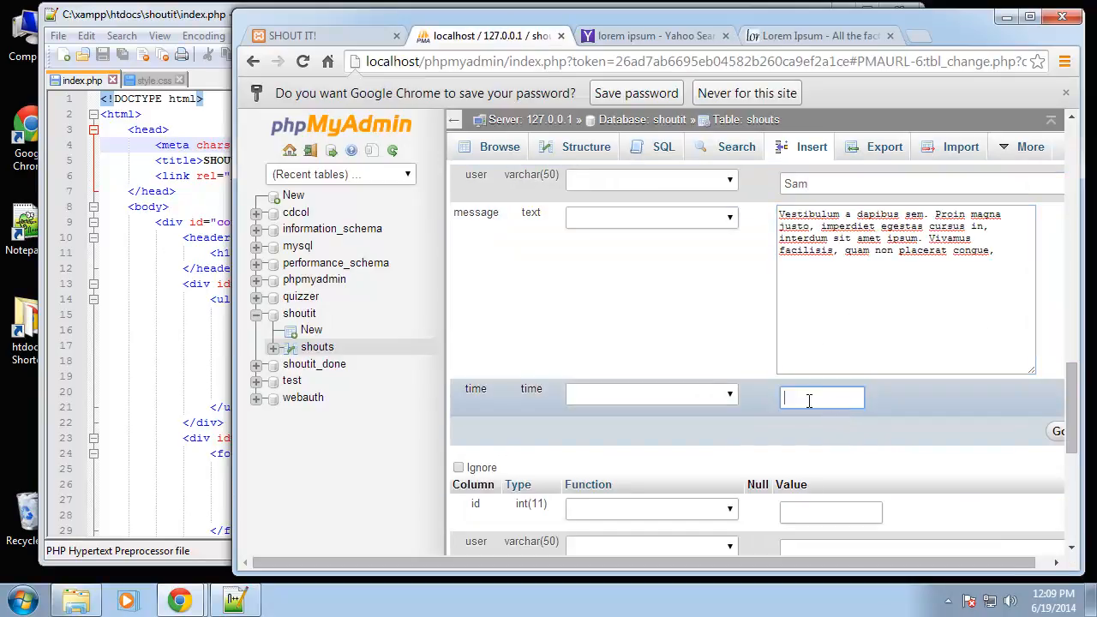
{"action": "type", "text": "11.3"}
{"action": "left_click", "coordinate": [922, 545]}
{"action": "type", "text": "J"}
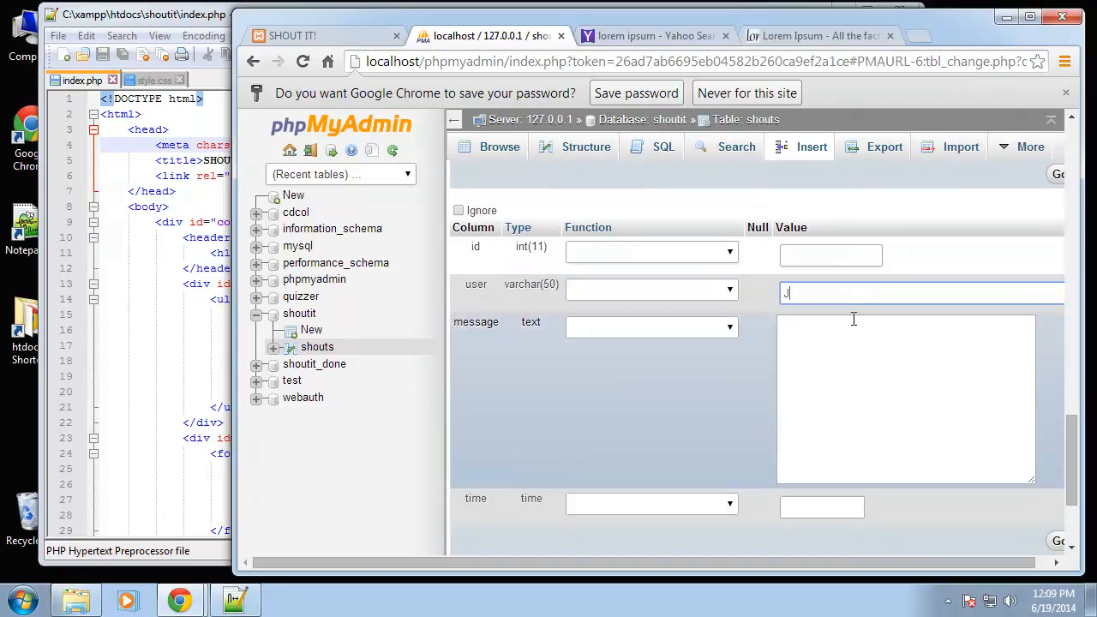
Fill Jen's row with a copied Maecenas lorem message and time 11:50AM, then insert all five shouts
{"action": "left_click", "coordinate": [648, 34]}
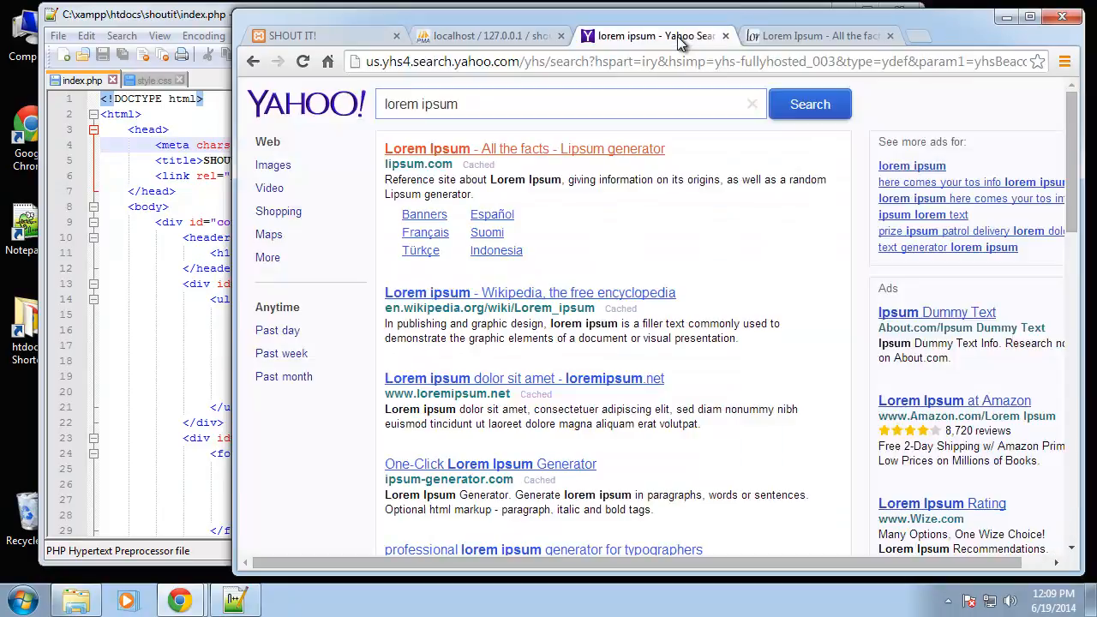
{"action": "left_click", "coordinate": [814, 34]}
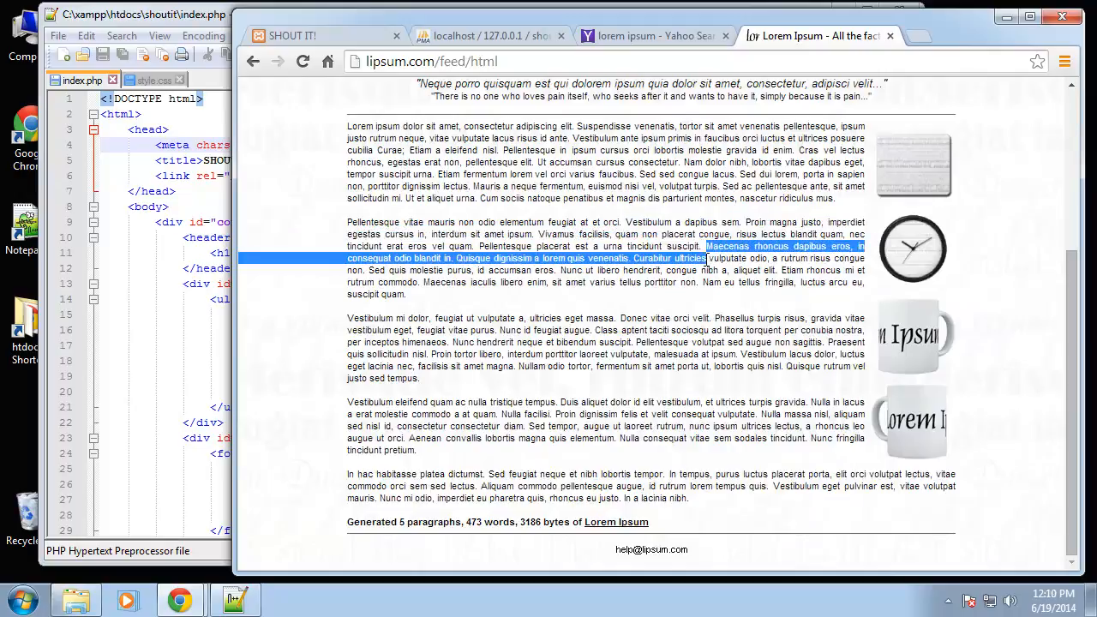
{"action": "left_click", "coordinate": [489, 34]}
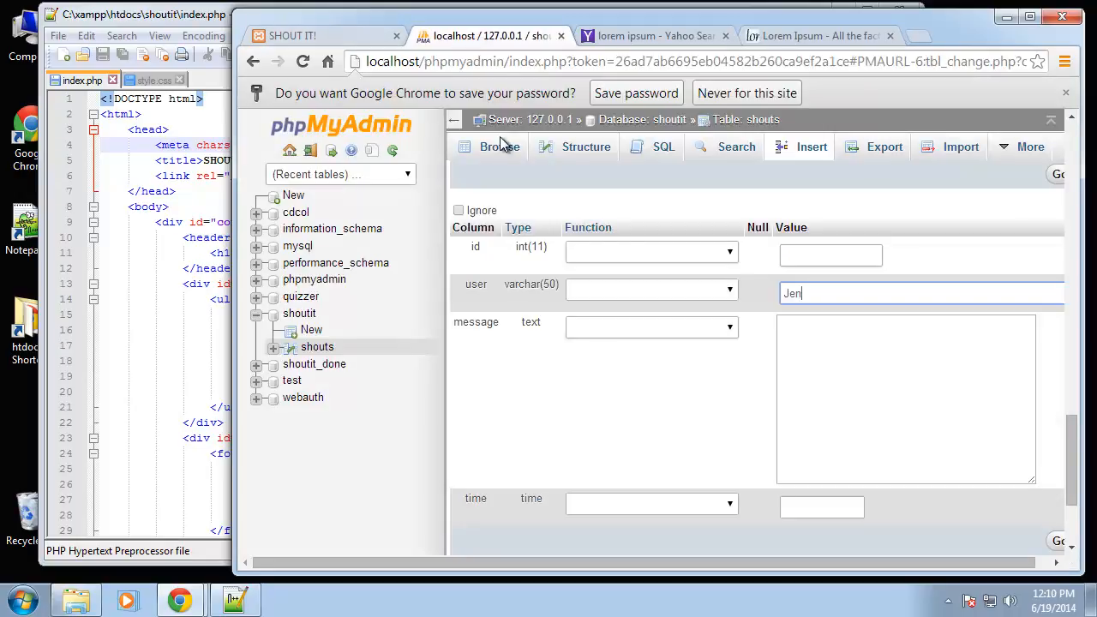
{"action": "type", "text": "Maecenas rhoncus dapibus eros, in consequat odio blandit in. Quisque dignissim a lorem quis venenatis. Curabitur ultricies"}
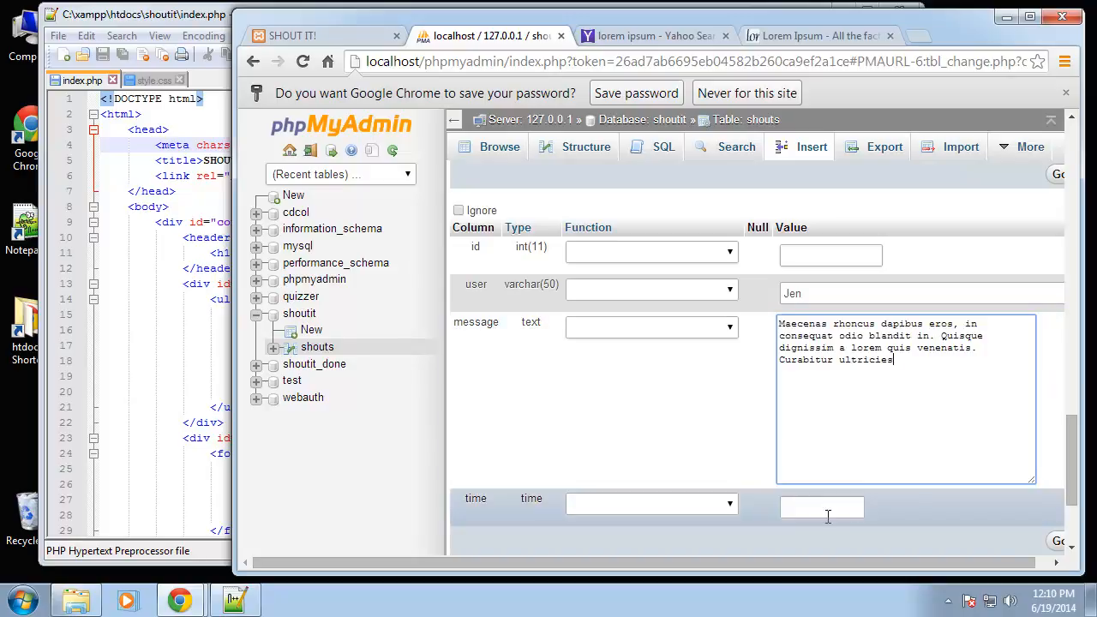
{"action": "type", "text": "1"}
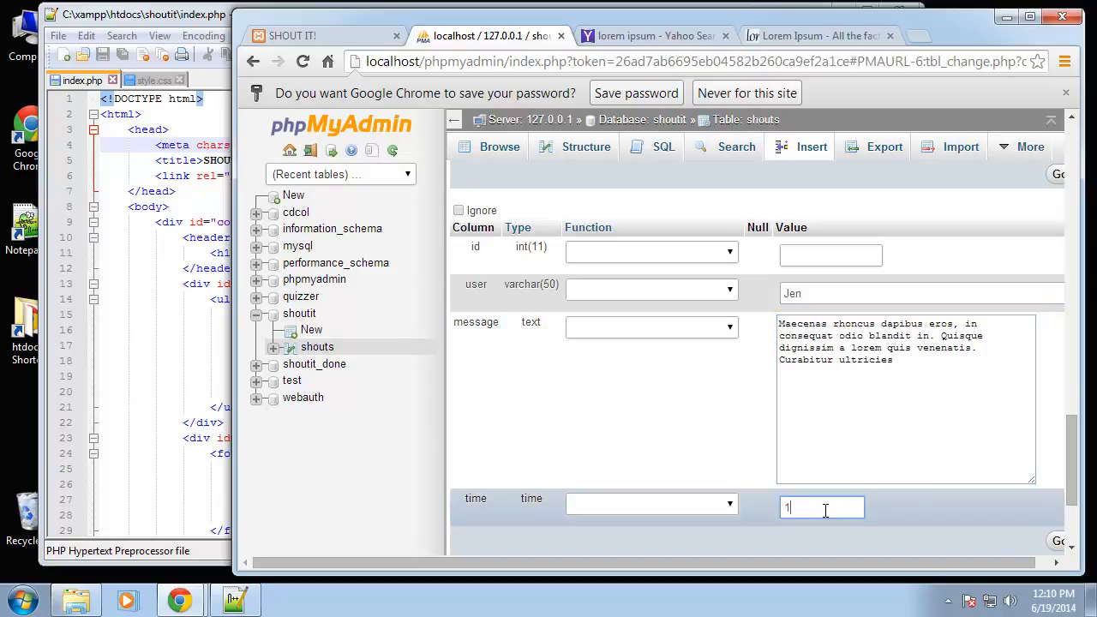
{"action": "type", "text": "11:50AM"}
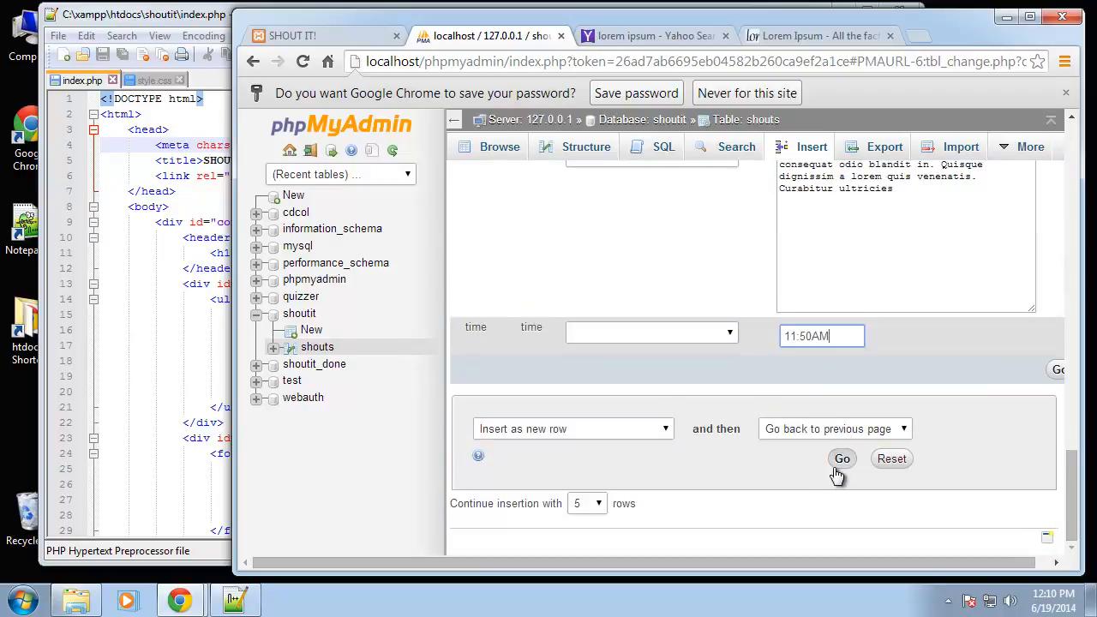
{"action": "left_click", "coordinate": [842, 459]}
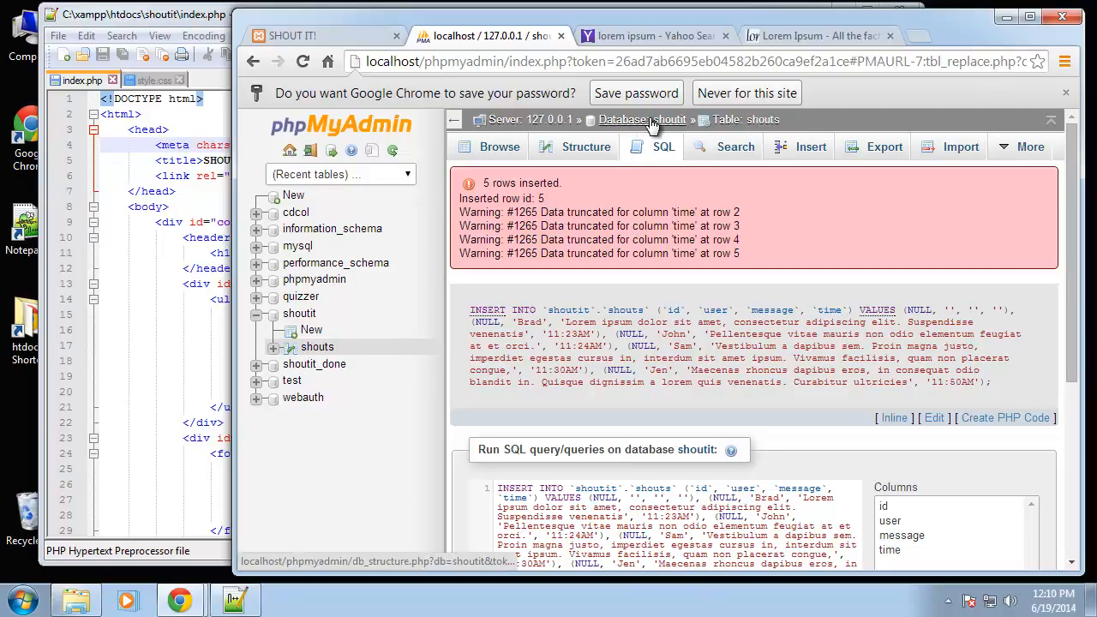
Browse the shouts table in the shoutit database to list its five rows
{"action": "left_click", "coordinate": [663, 120]}
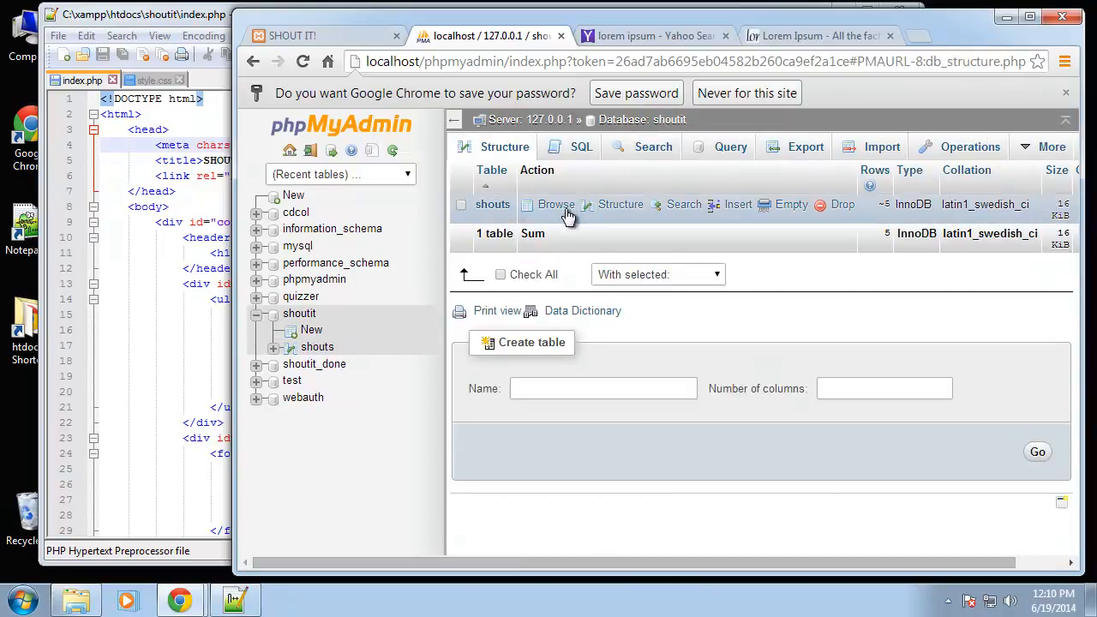
{"action": "left_click", "coordinate": [556, 204]}
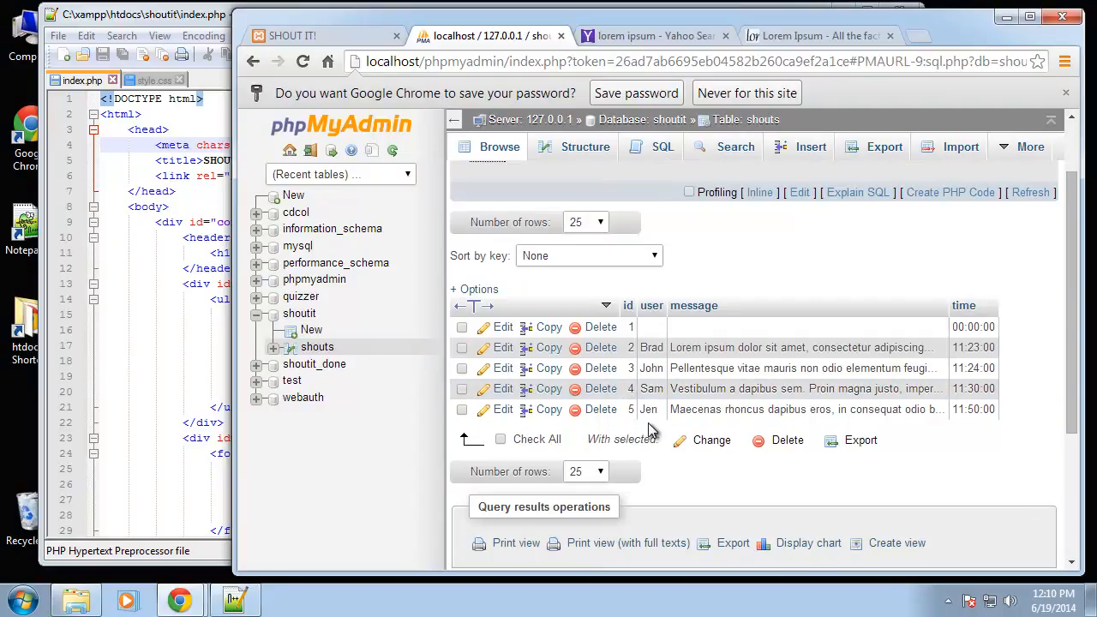
{"action": "mouse_move", "coordinate": [787, 309]}
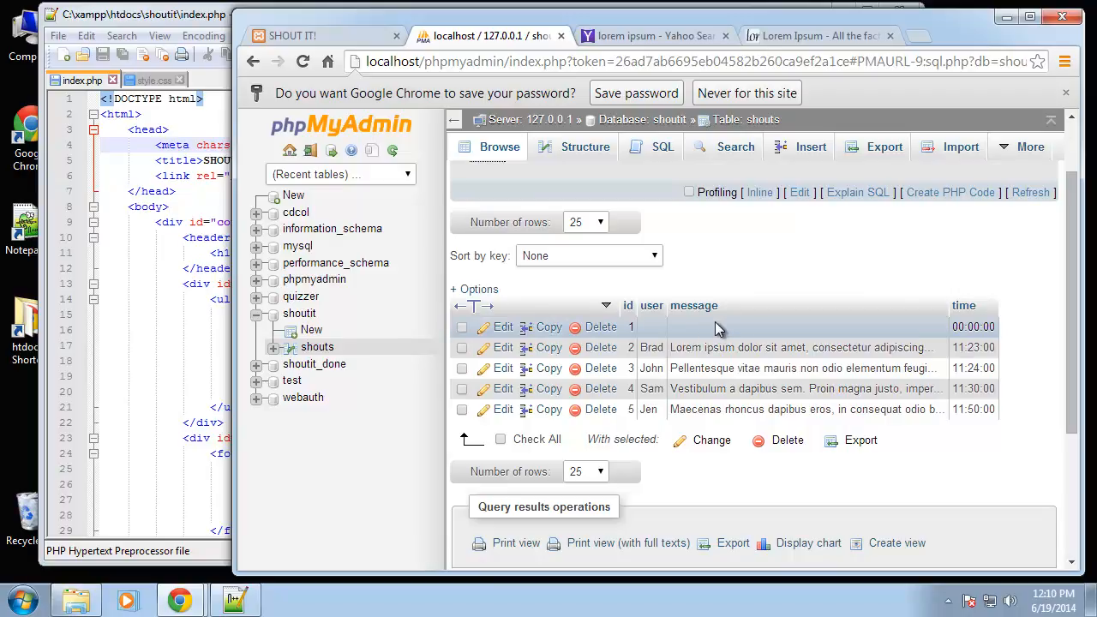
Inline-edit row 1's empty message to the 'Quisque dignissim a lorem quis venenatis. Curabitur ultricies' lorem text
{"action": "double_click", "coordinate": [802, 326]}
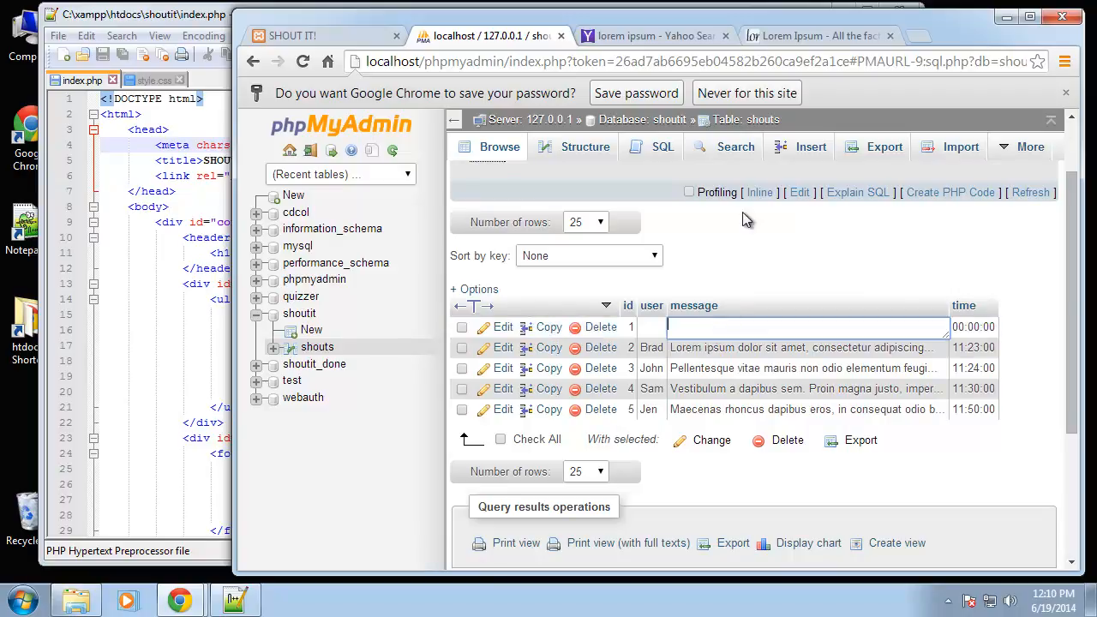
{"action": "type", "text": "odio blandit in. Quisque dignissim a lorem quis venenatis. Curabitur ultricies"}
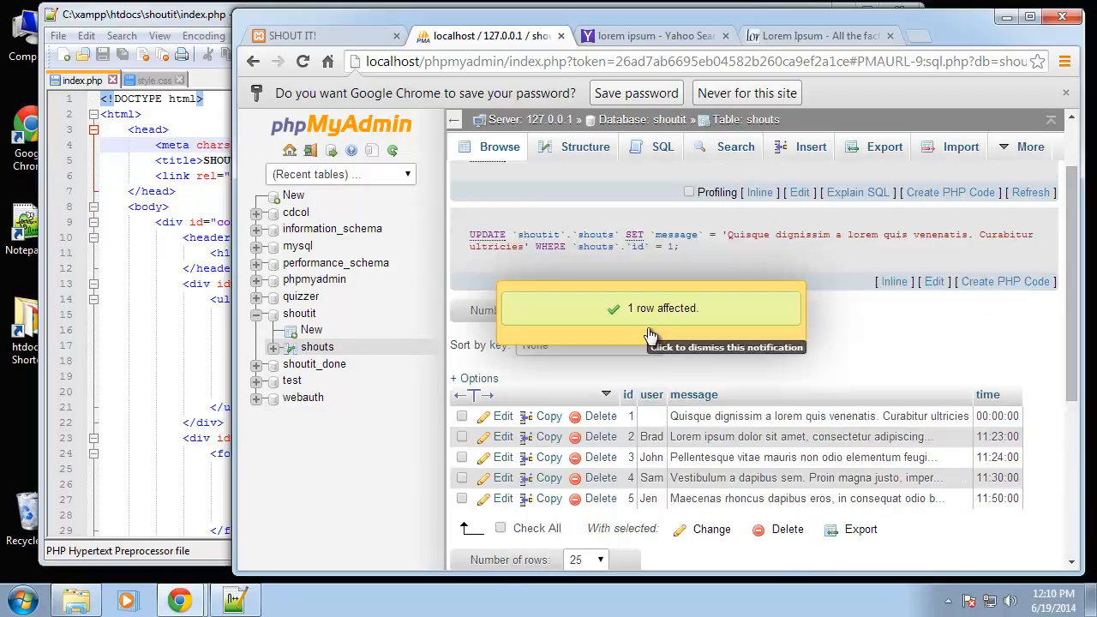
{"action": "left_click", "coordinate": [652, 318]}
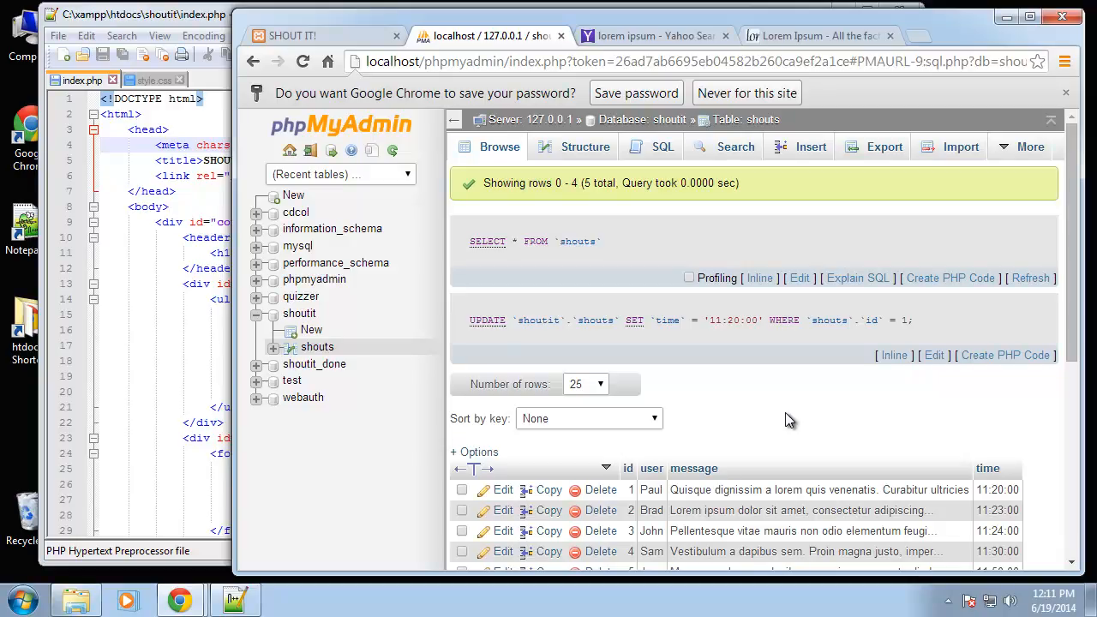
{"action": "mouse_move", "coordinate": [785, 416]}
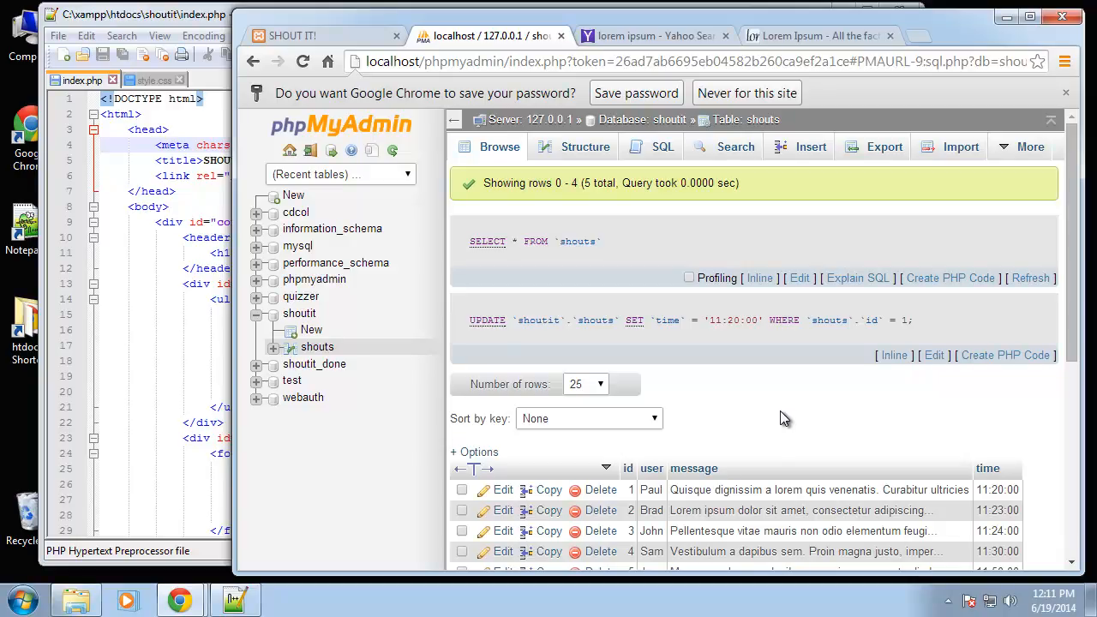
{"action": "mouse_move", "coordinate": [775, 422]}
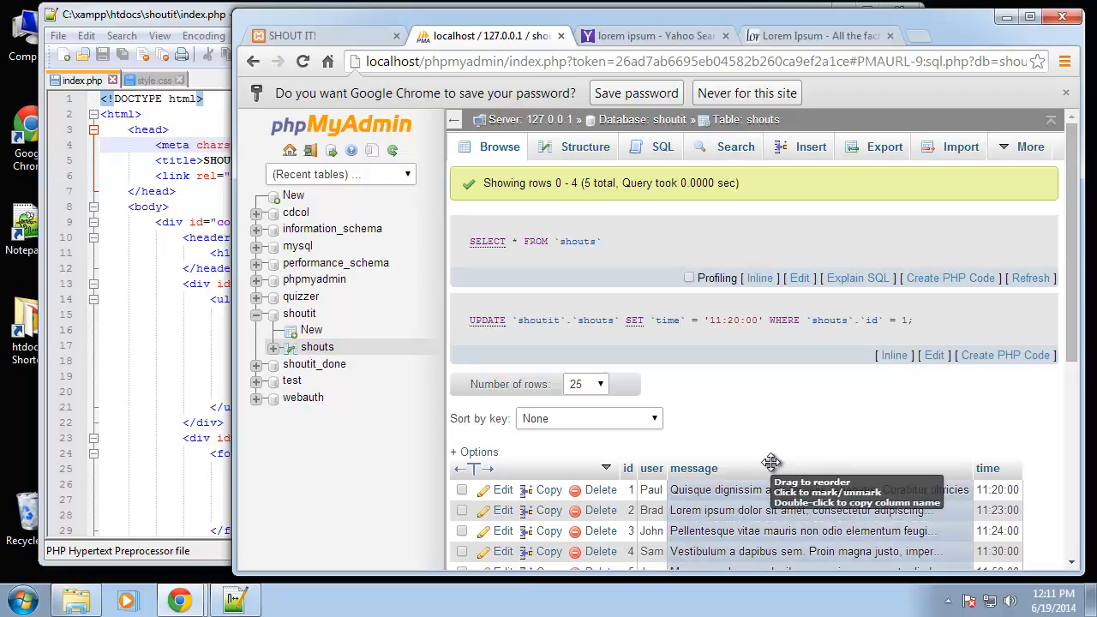
{"action": "mouse_move", "coordinate": [771, 463]}
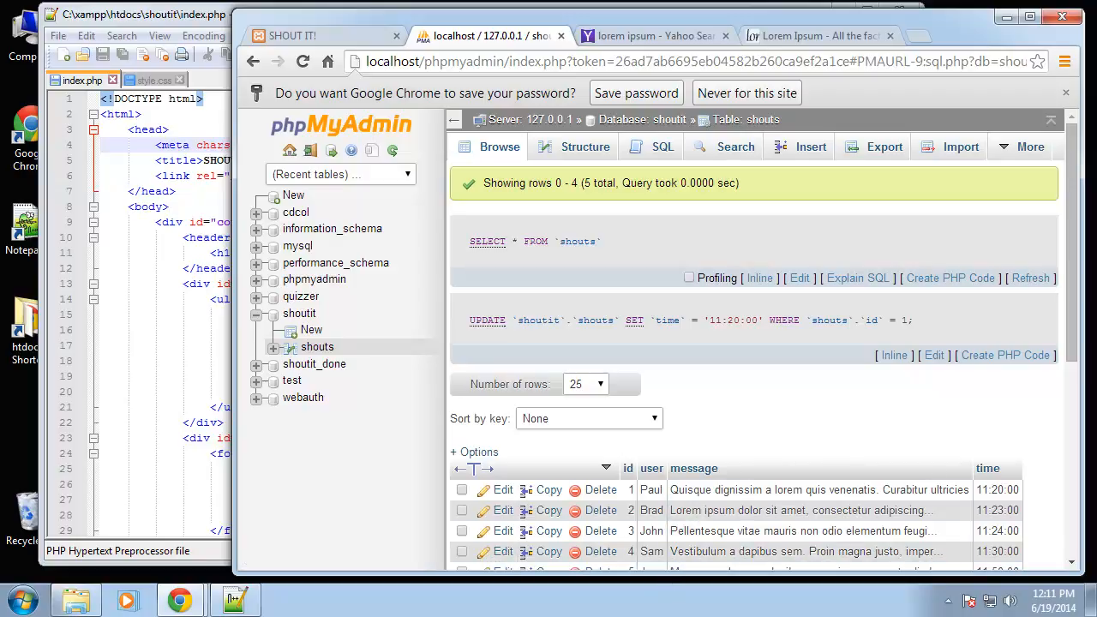